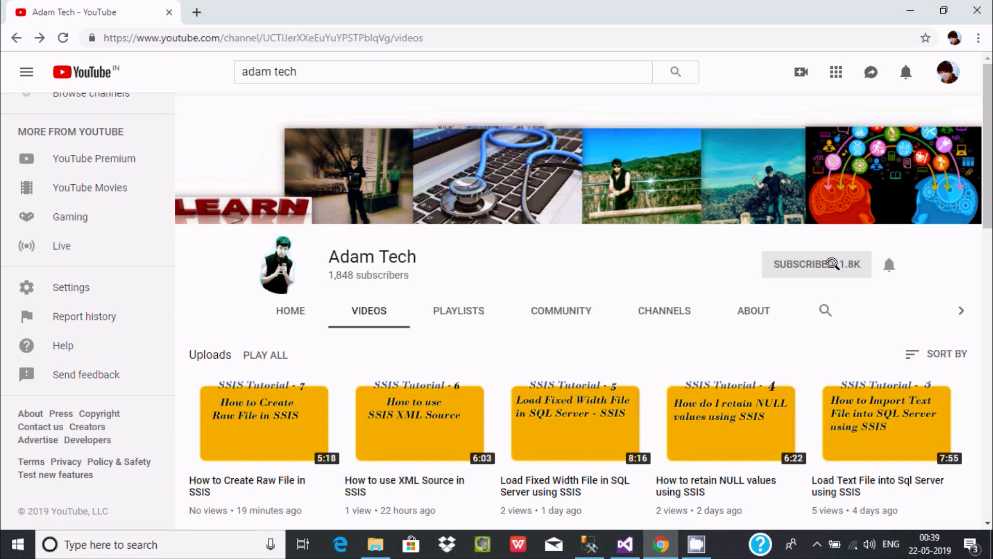
- Subscribe to the Adam Tech channel and turn on the notification bell for its uploads
click(817, 264)
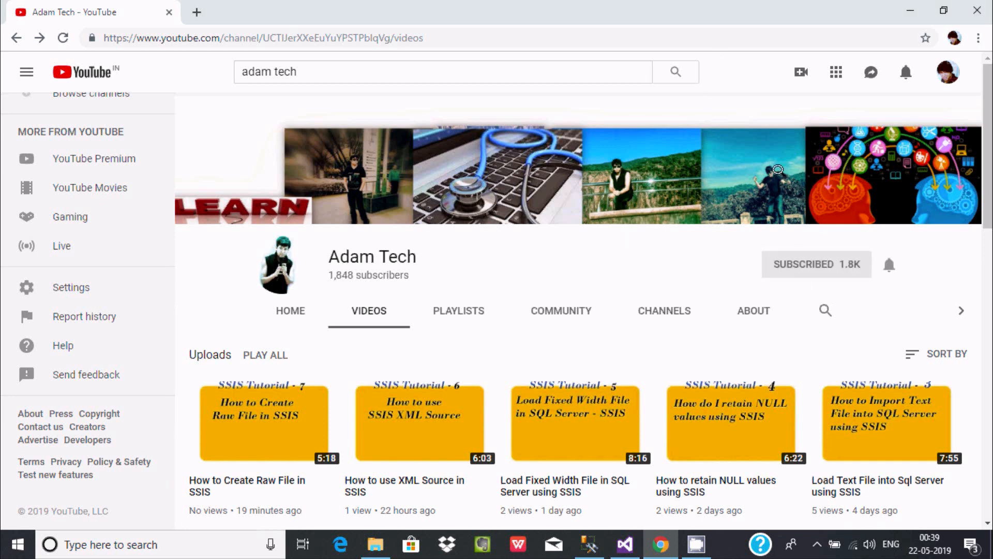
mouse_move(888, 264)
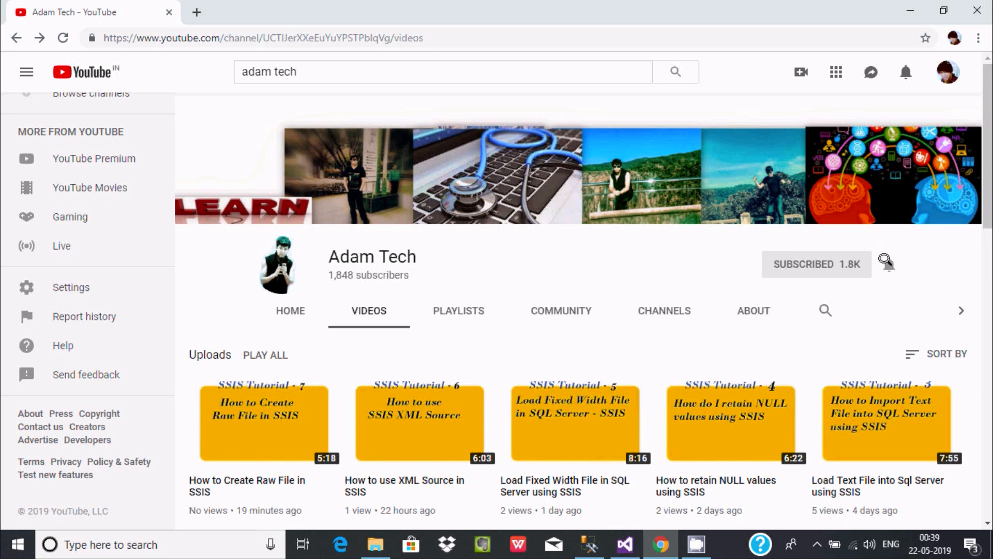
click(886, 263)
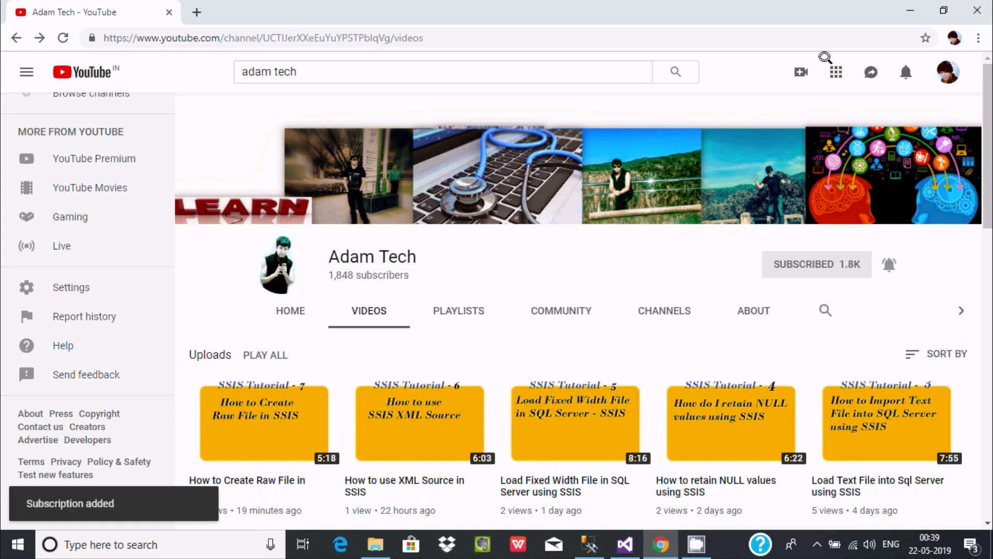
click(590, 544)
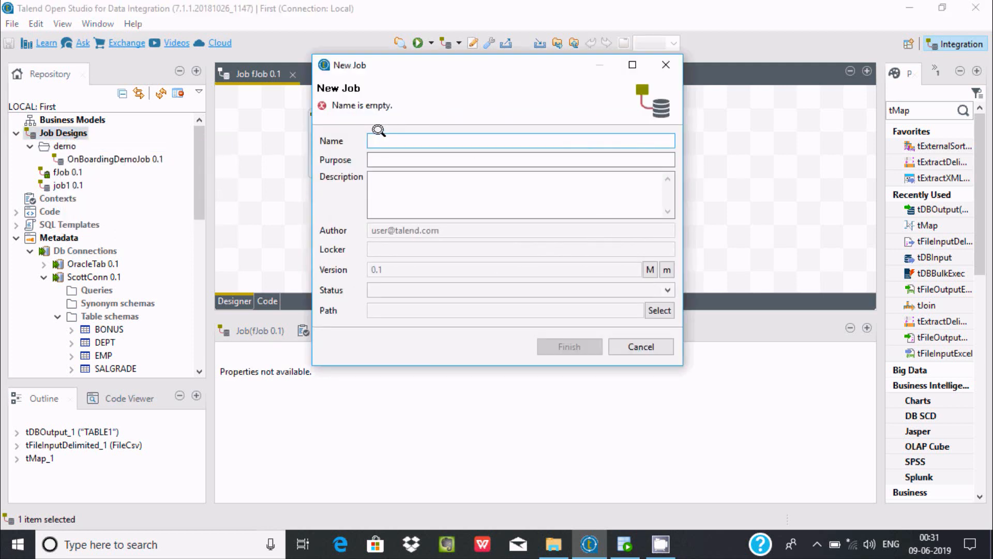
- Enter FlatFileToDatabaseTab as the job name and finish creating the job
text(F)
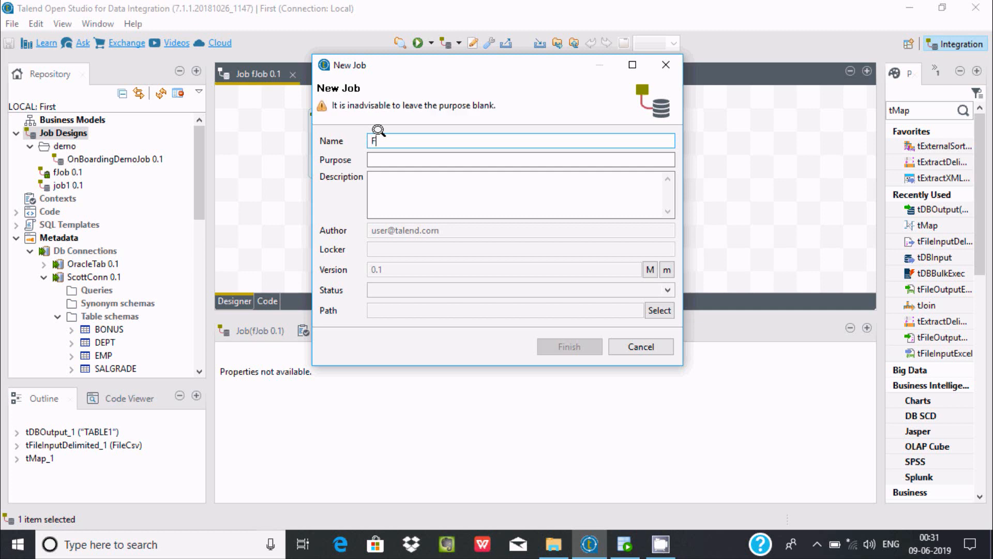
text(latFile)
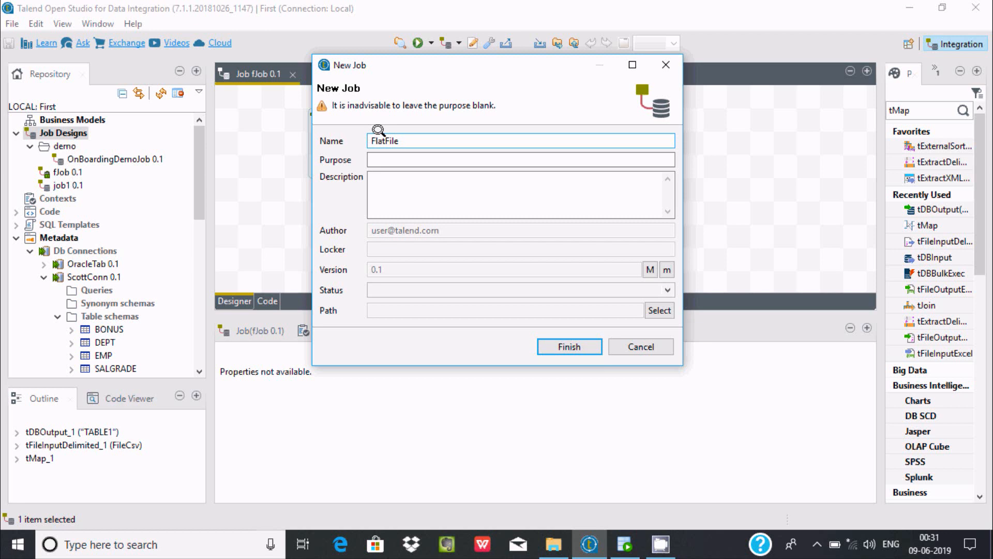
text(ToDat)
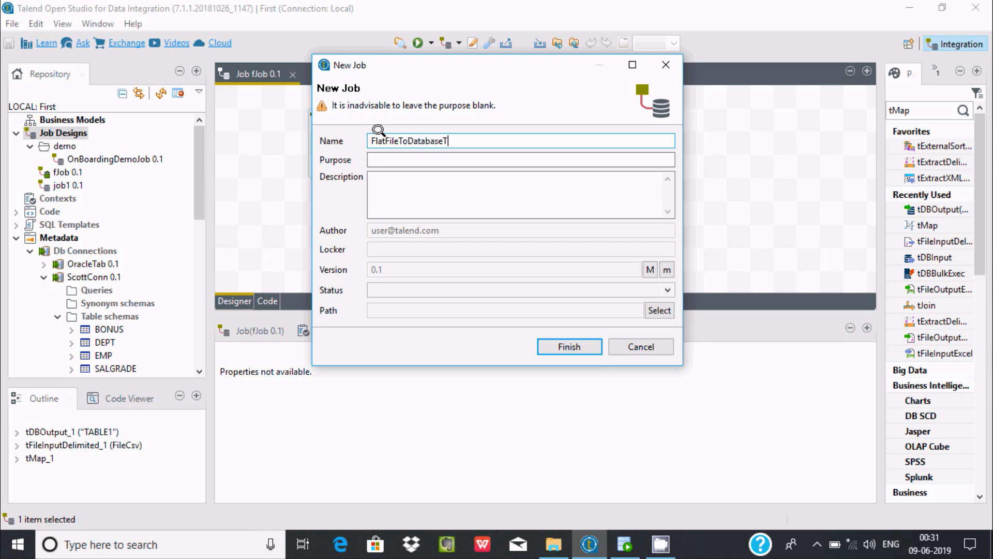
text(ab)
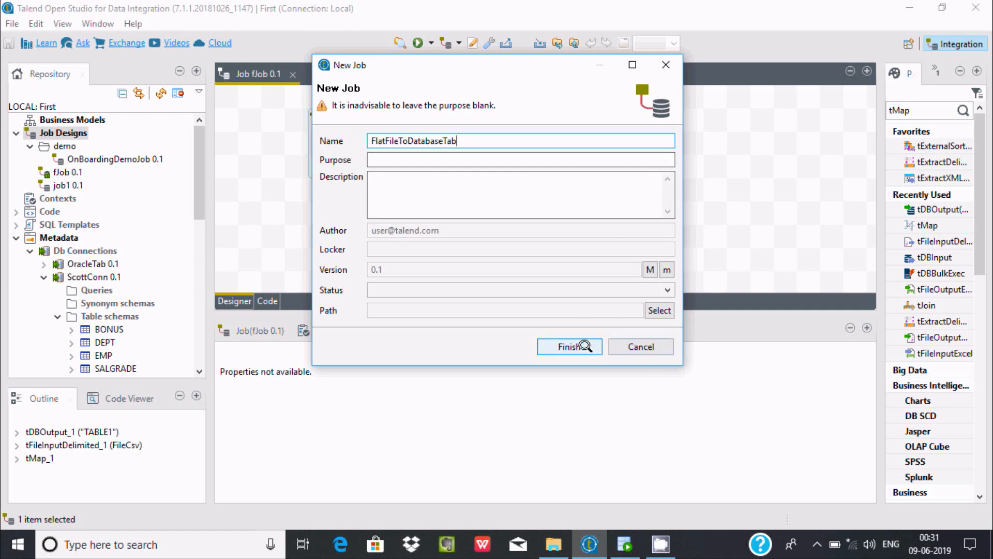
click(567, 347)
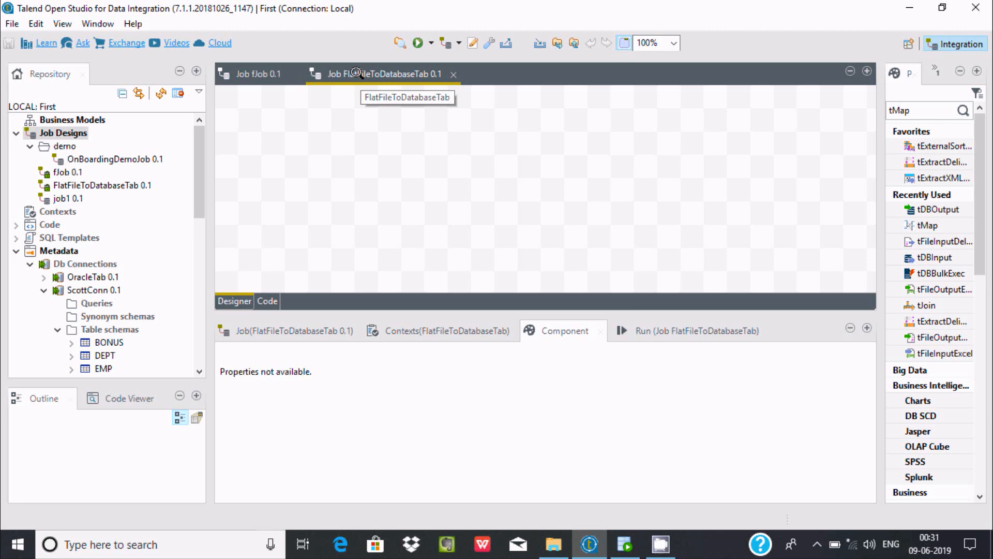
mouse_move(417, 73)
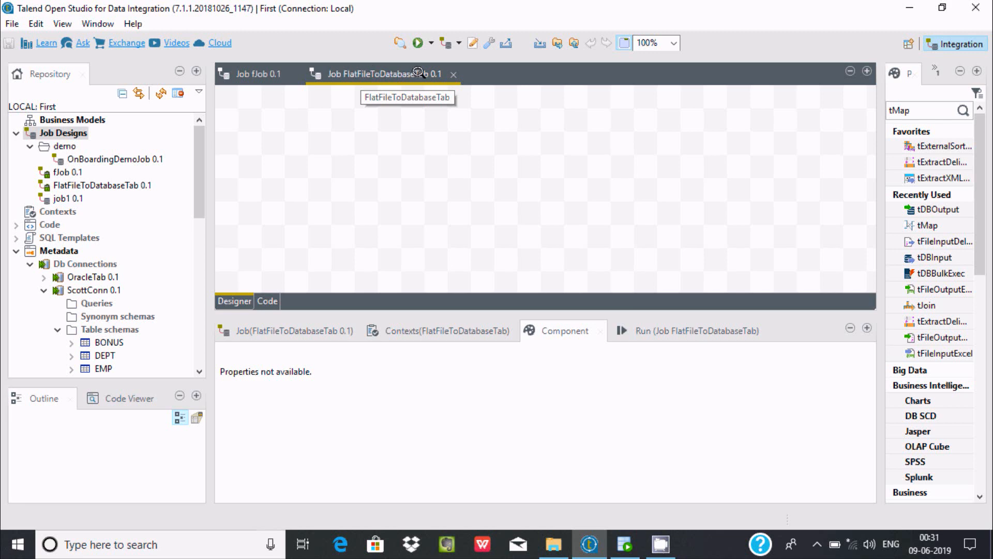
- Close the old fJob design and scroll the Repository toward the FileCsv metadata
click(253, 73)
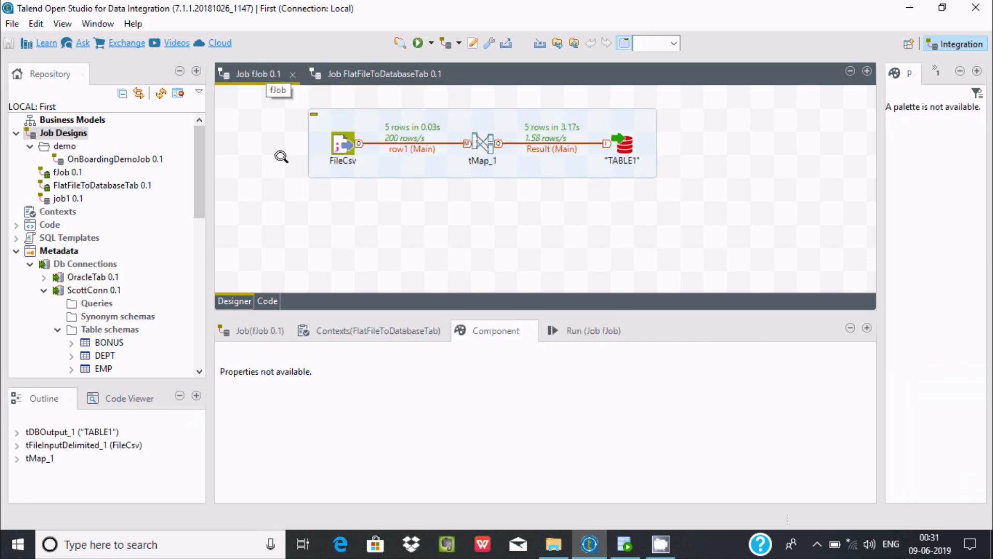
click(293, 74)
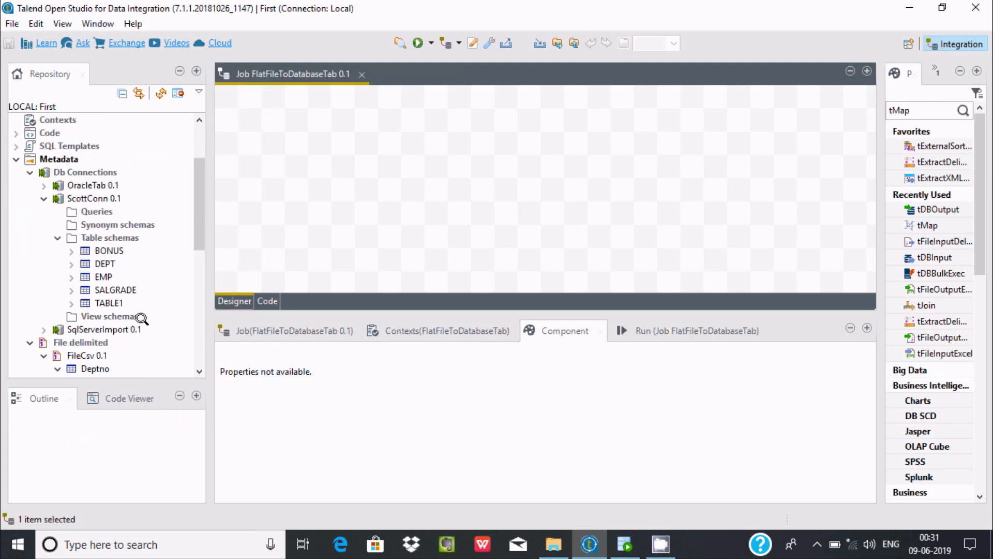
mouse_move(341, 140)
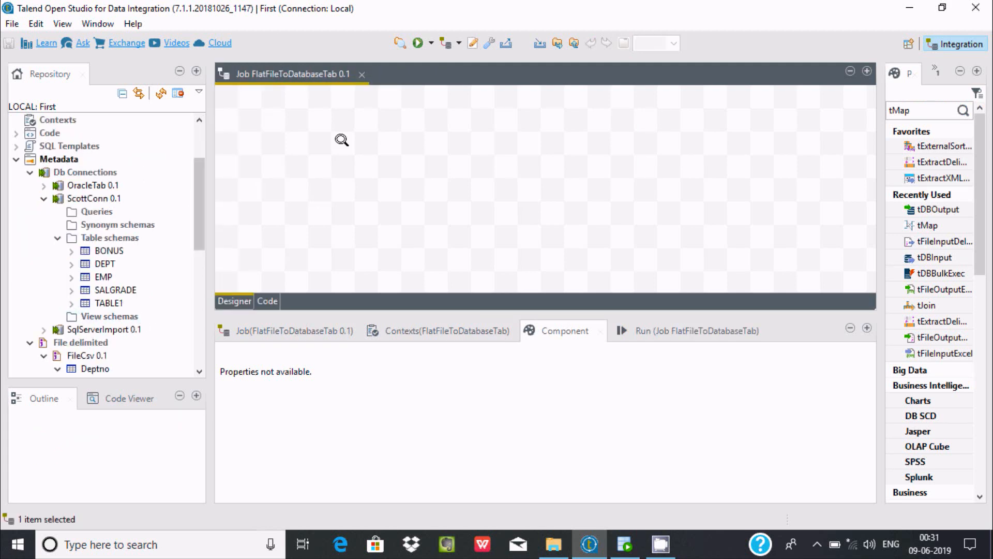
scroll(down, 3)
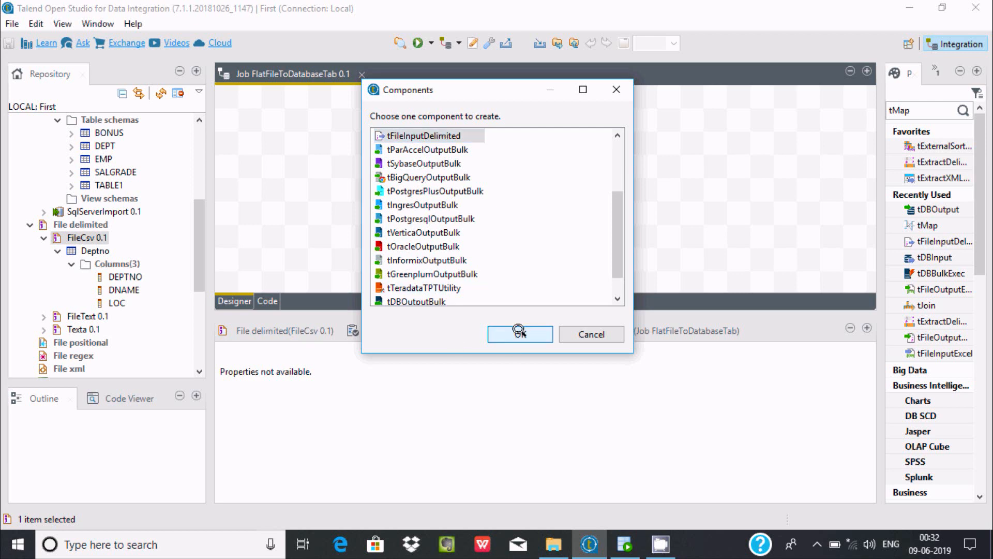
- Add FileCsv as a tFileInputDelimited component and place a tMap to its right
click(520, 334)
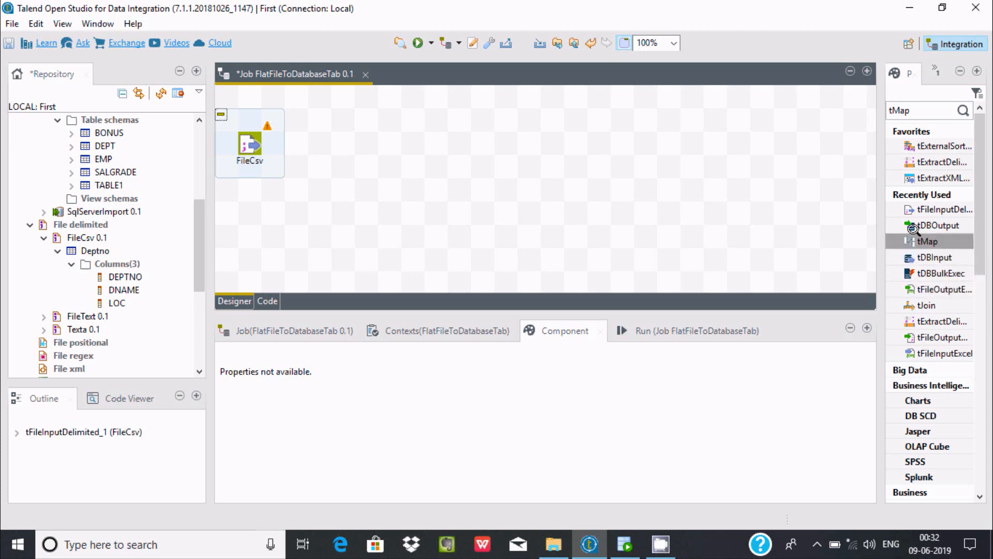
mouse_move(927, 242)
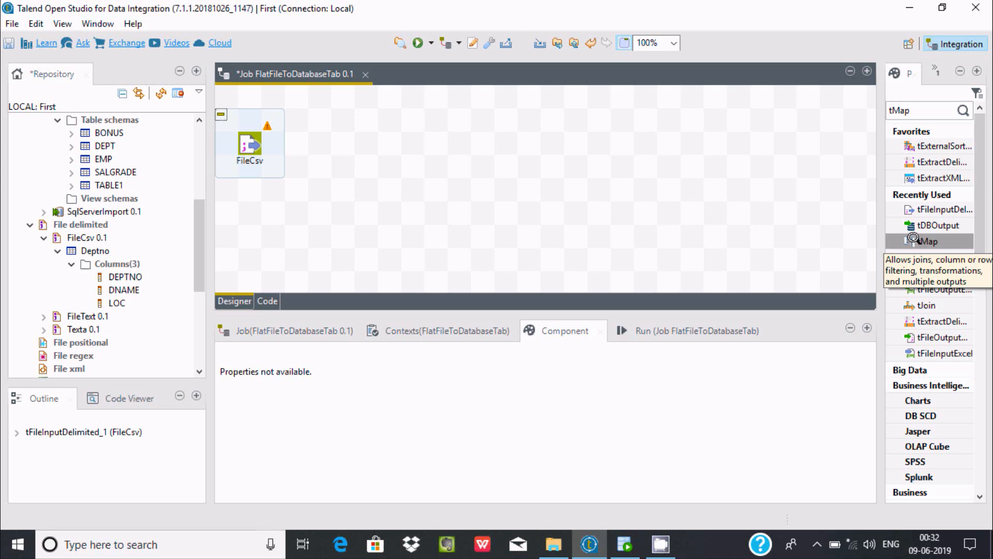
drag(925, 241, 389, 143)
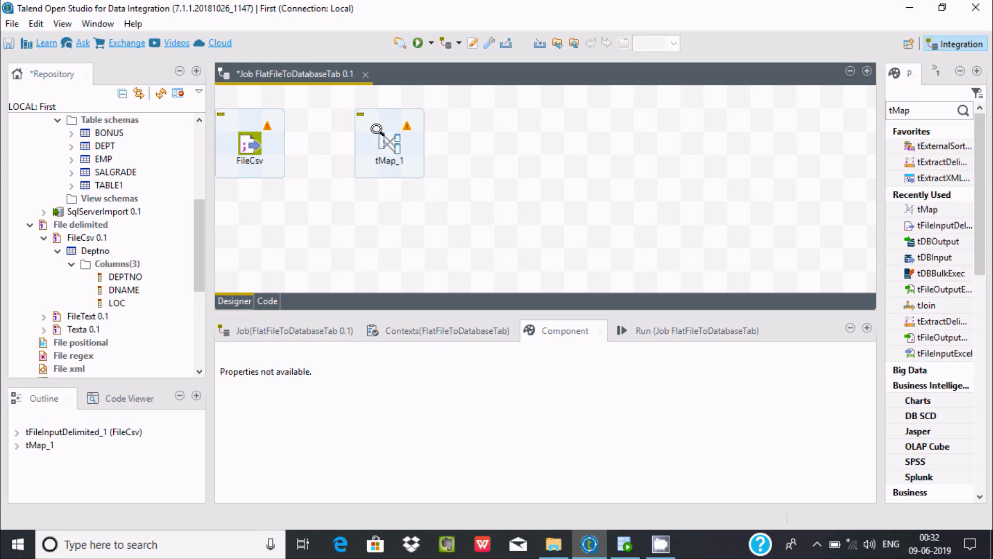
mouse_move(253, 226)
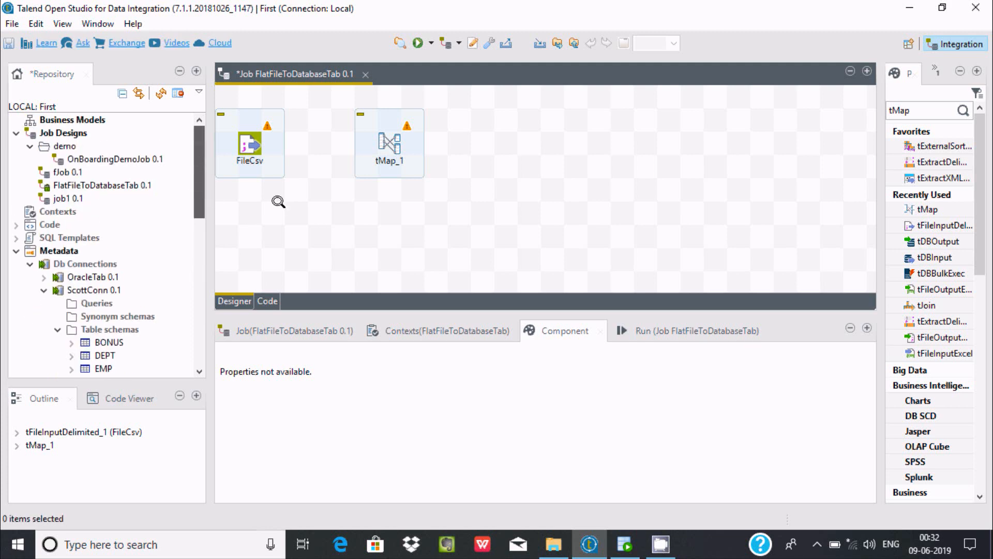
mouse_move(424, 327)
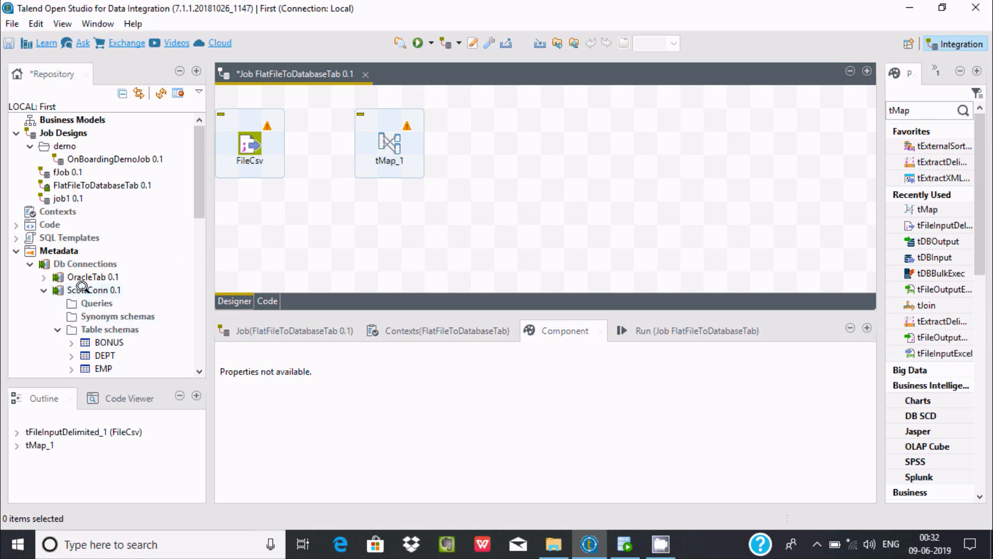
- Place TABLE1 from ScottConn as a tDBOutput (Oracle with SID) component
scroll(down, 3)
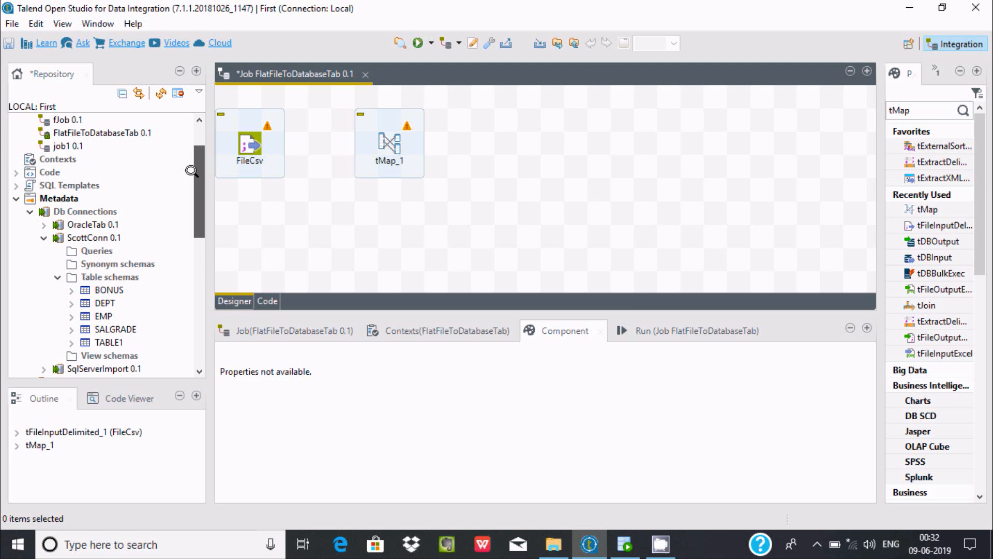
scroll(down, 3)
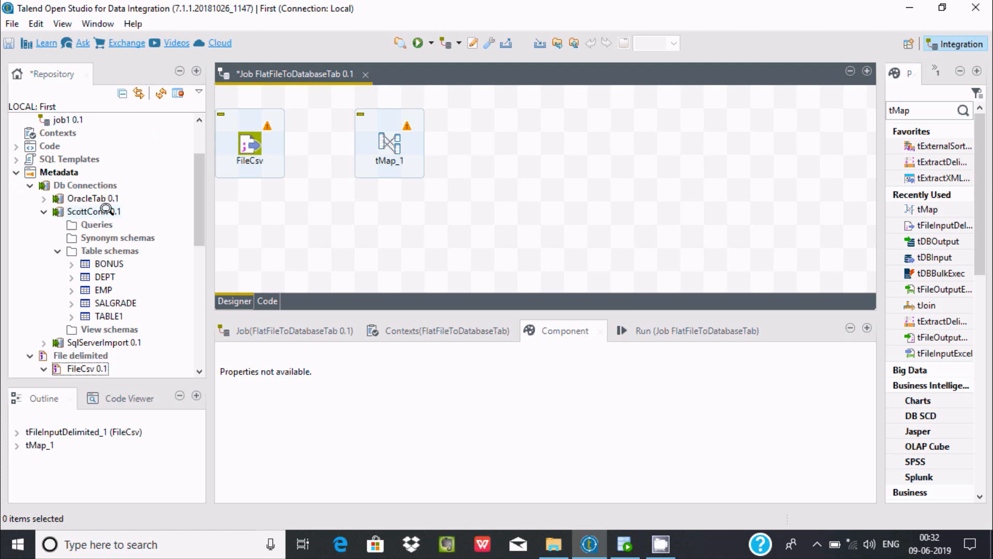
click(106, 316)
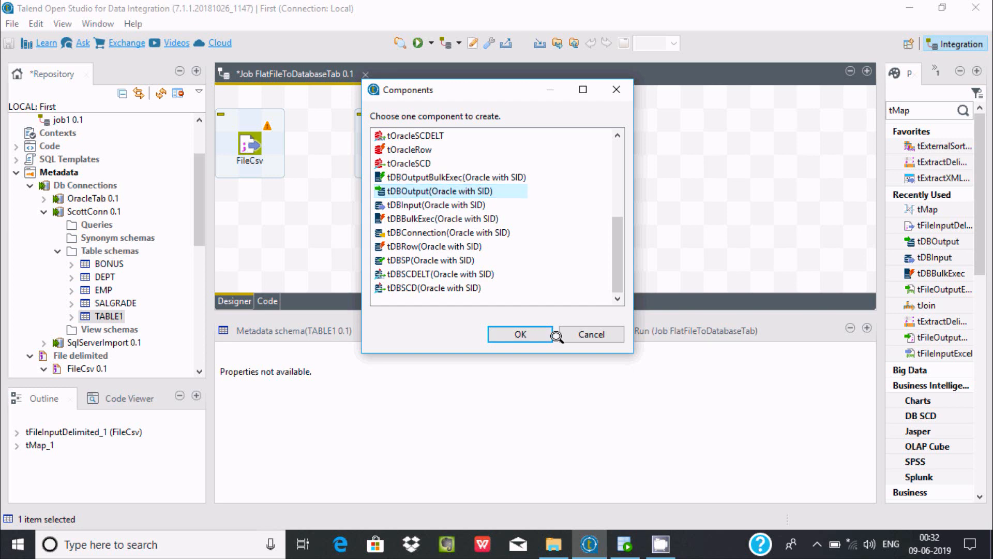
click(519, 334)
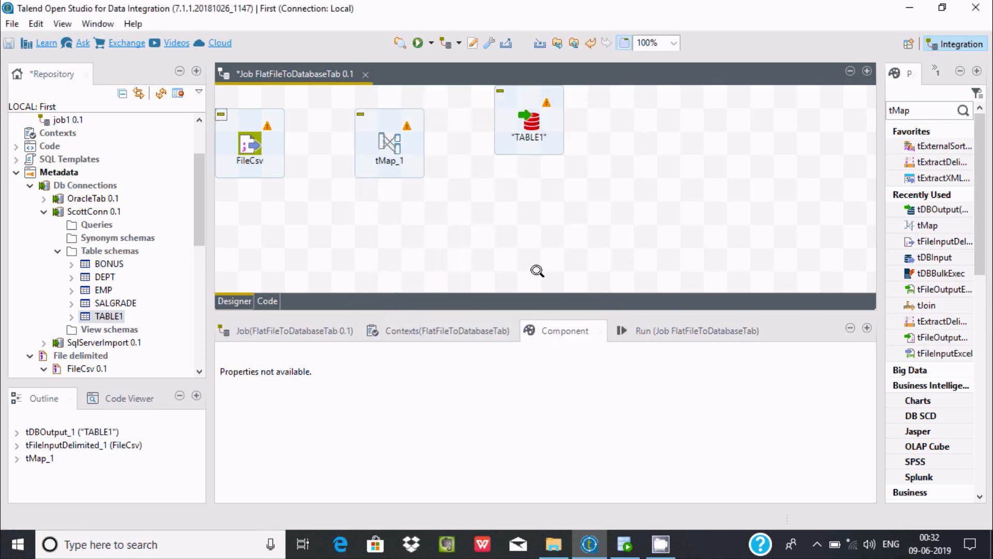
click(624, 544)
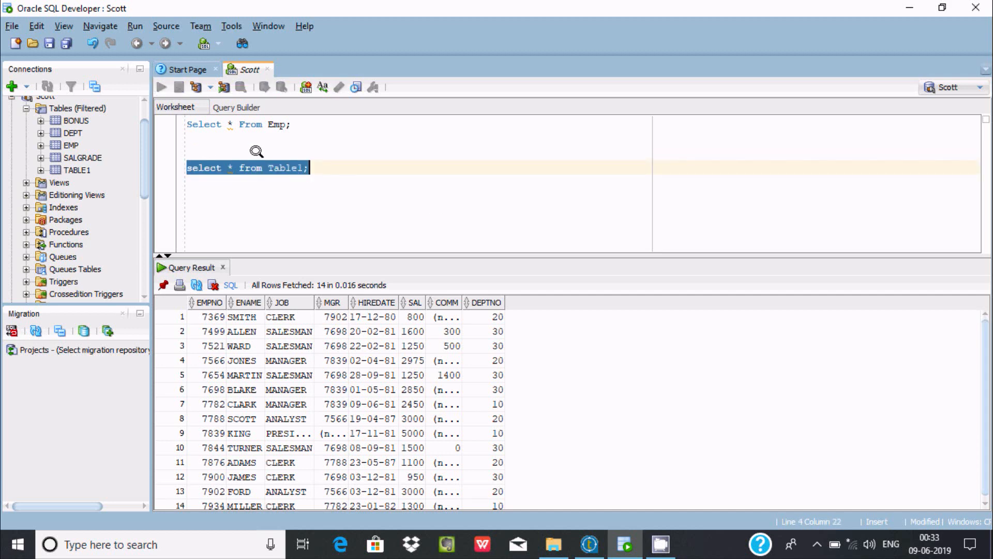
- Run 'select * from Table1' to confirm eight columns and zero rows
click(160, 86)
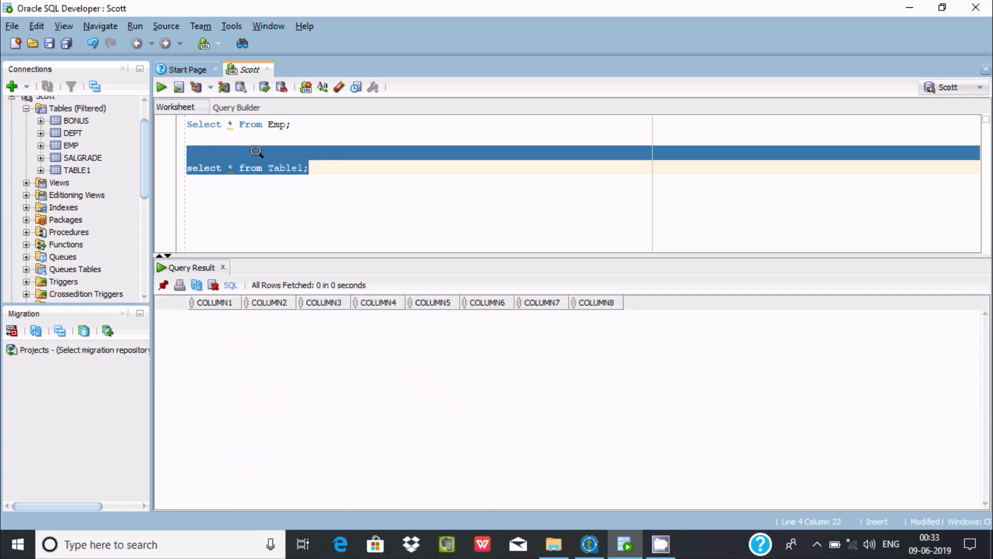
mouse_move(289, 351)
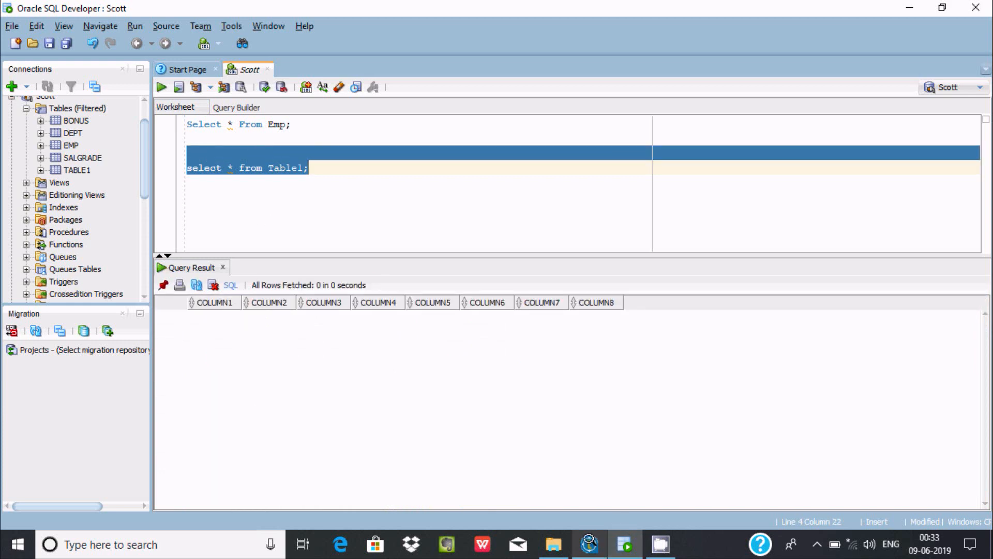
click(589, 545)
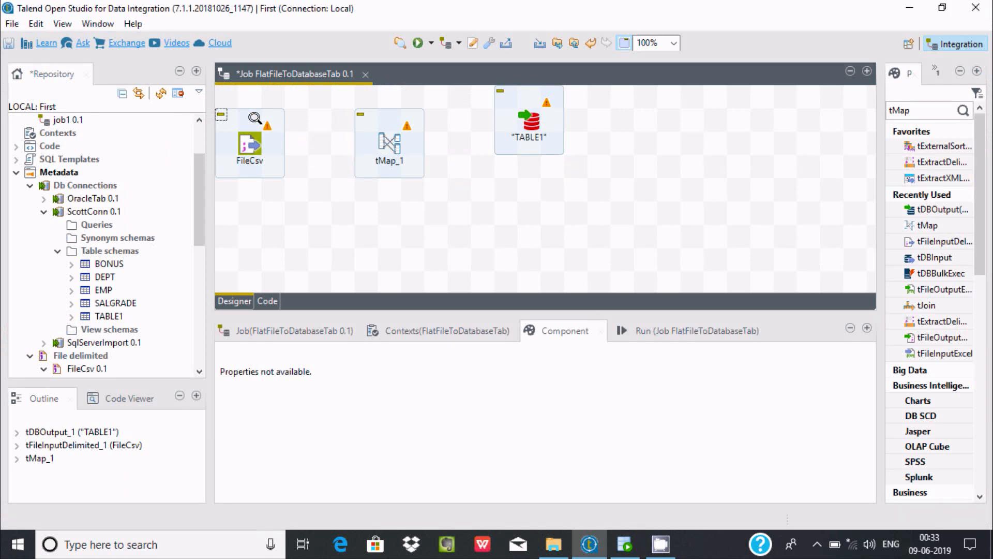
- Link FileCsv to tMap_1 with a Row > Main connection
click(250, 143)
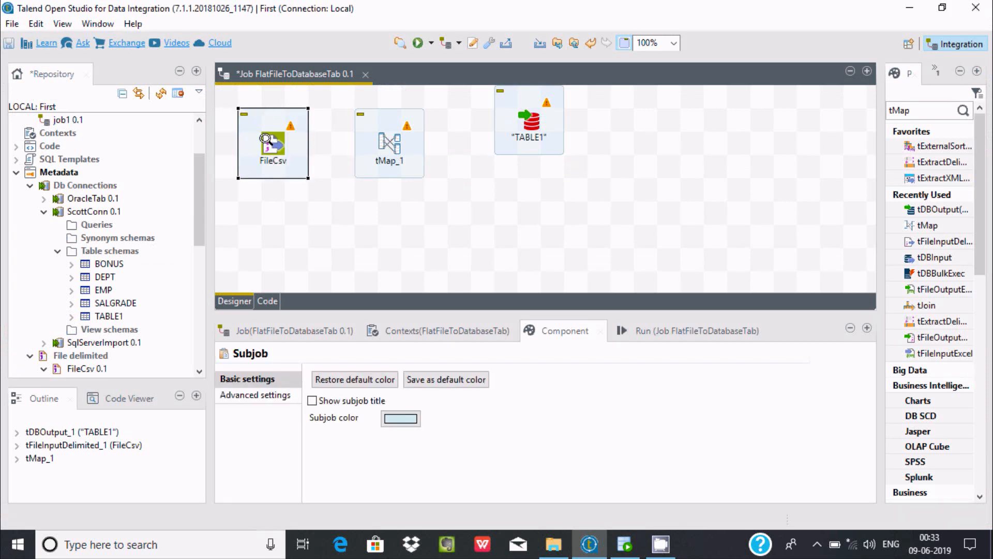
click(273, 141)
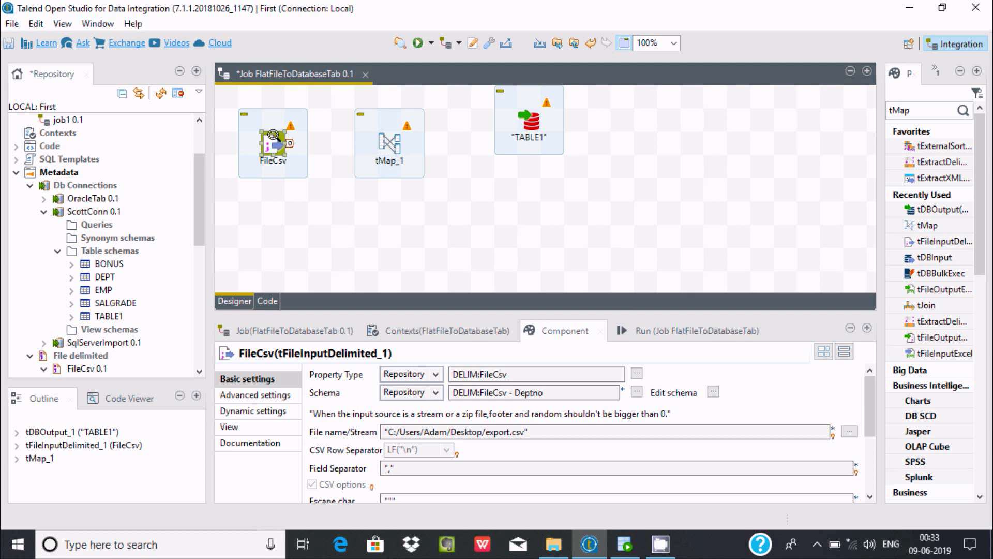
right_click(273, 142)
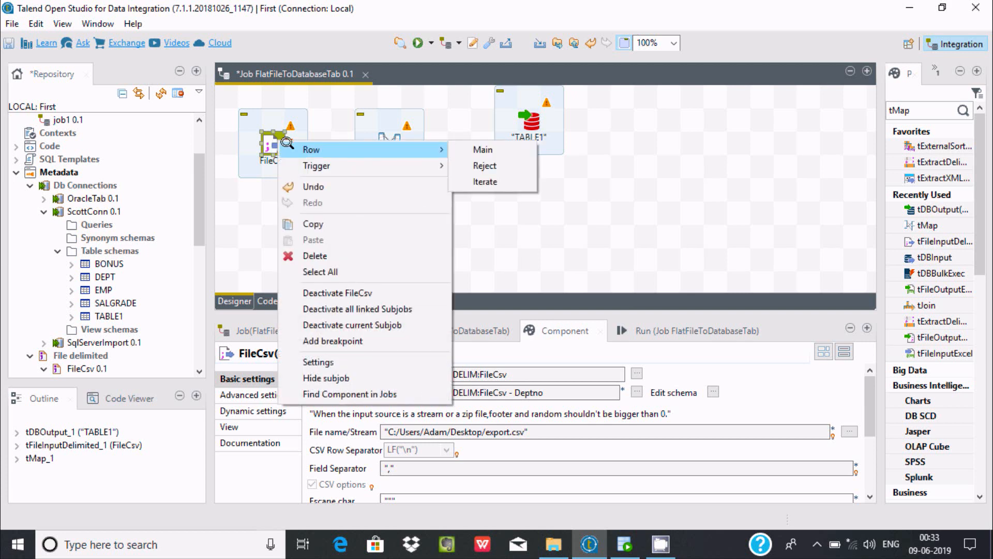
click(482, 149)
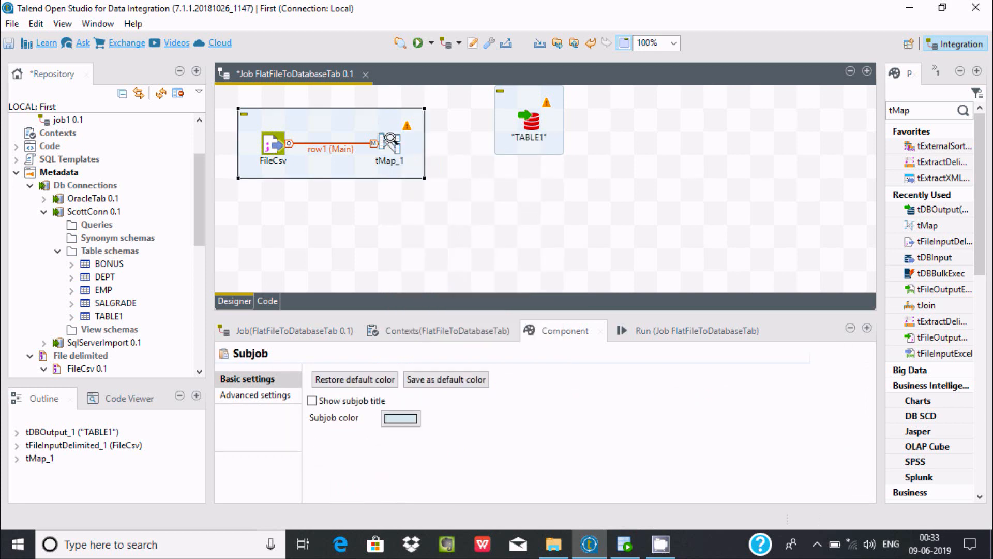
- Connect tMap_1 to TABLE1 through an output named Result, taking TABLE1's schema
click(389, 138)
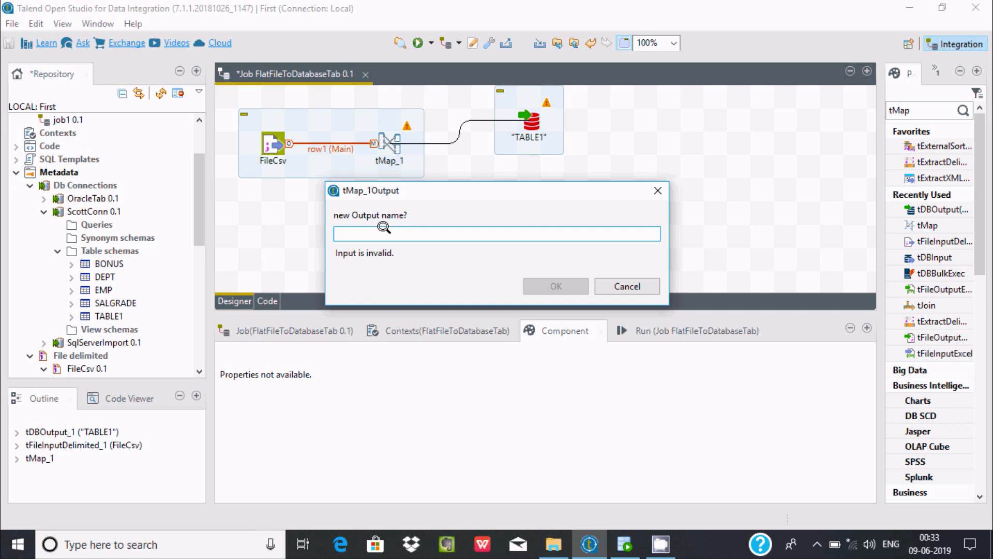
text(Result)
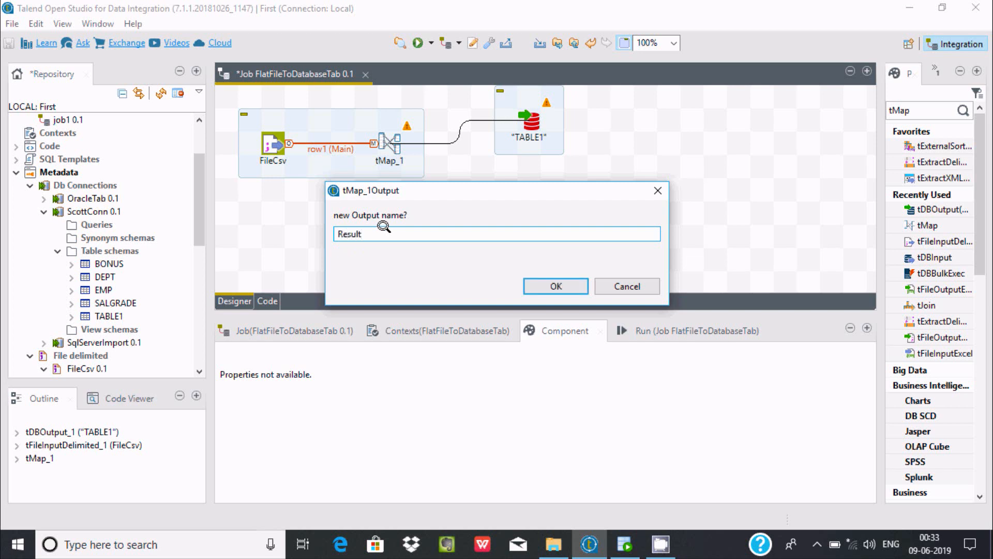
click(553, 286)
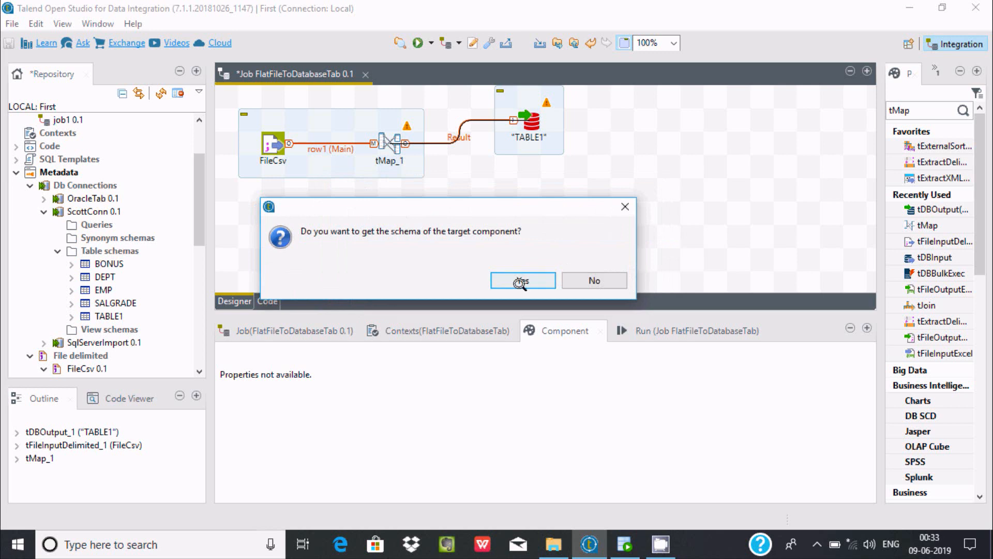
click(521, 280)
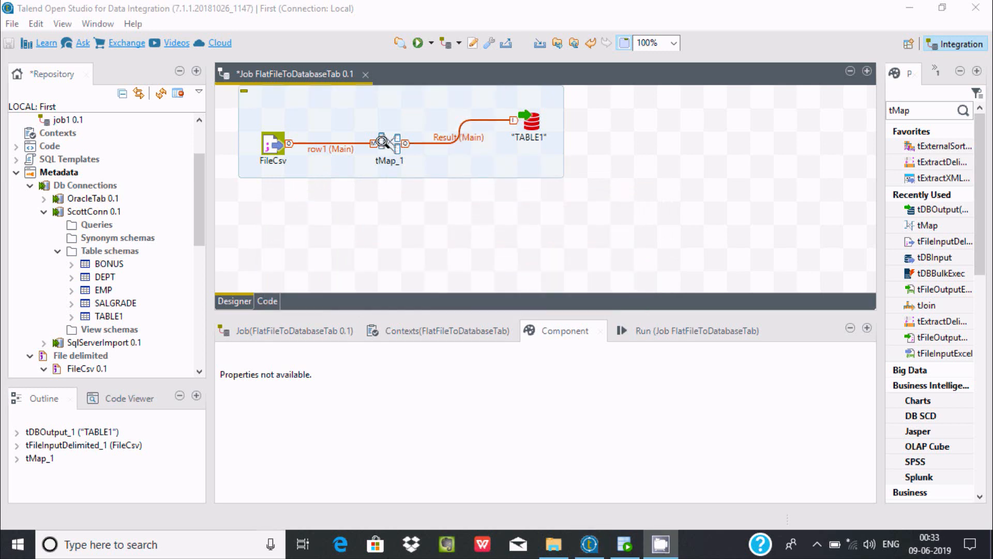
click(389, 143)
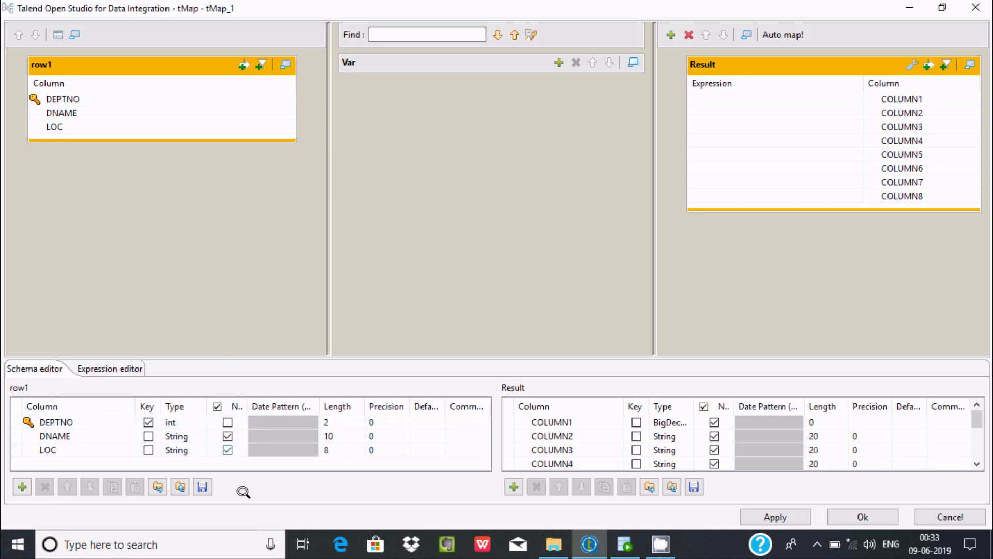
- In Result's schema editor, set COLUMN1 to int | Integer with length 5
click(532, 449)
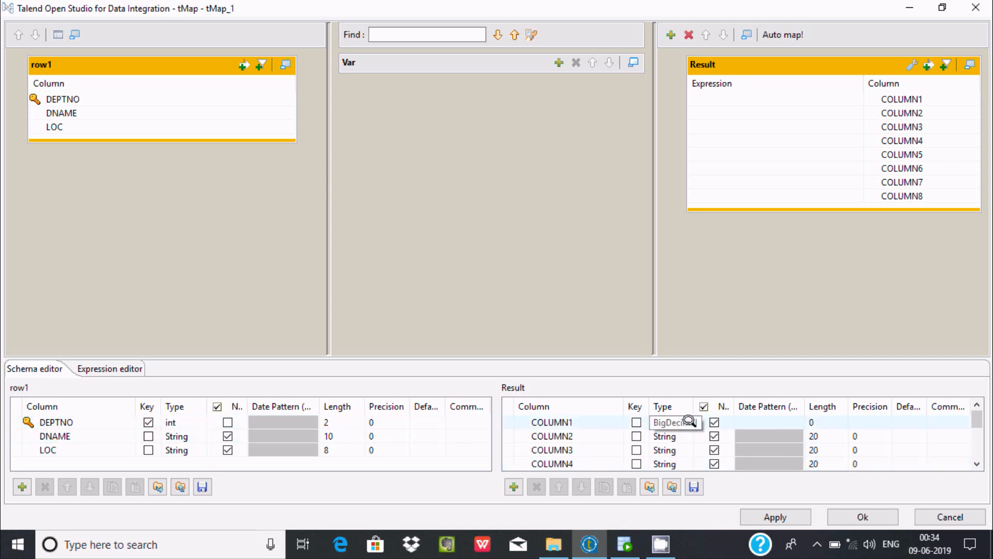
click(689, 422)
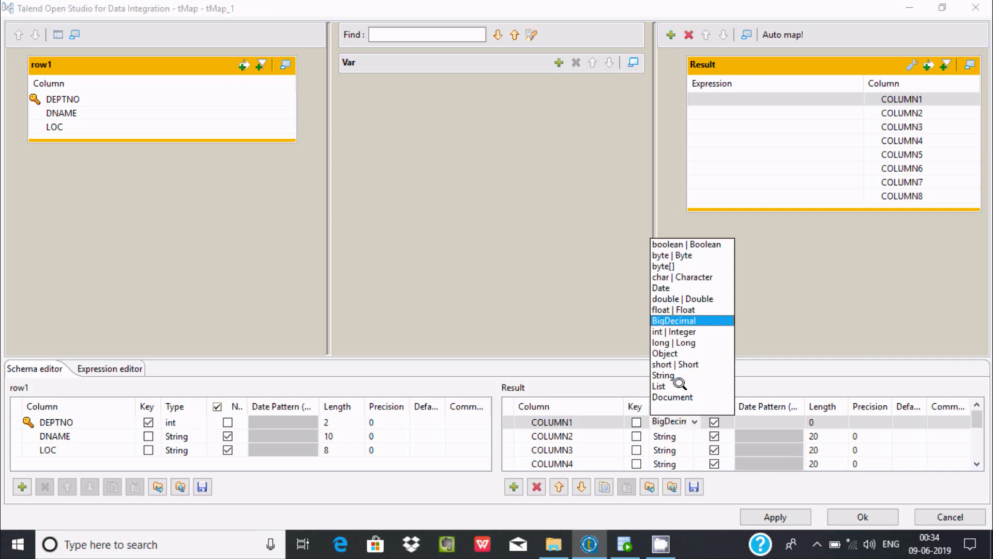
click(673, 331)
text(5)
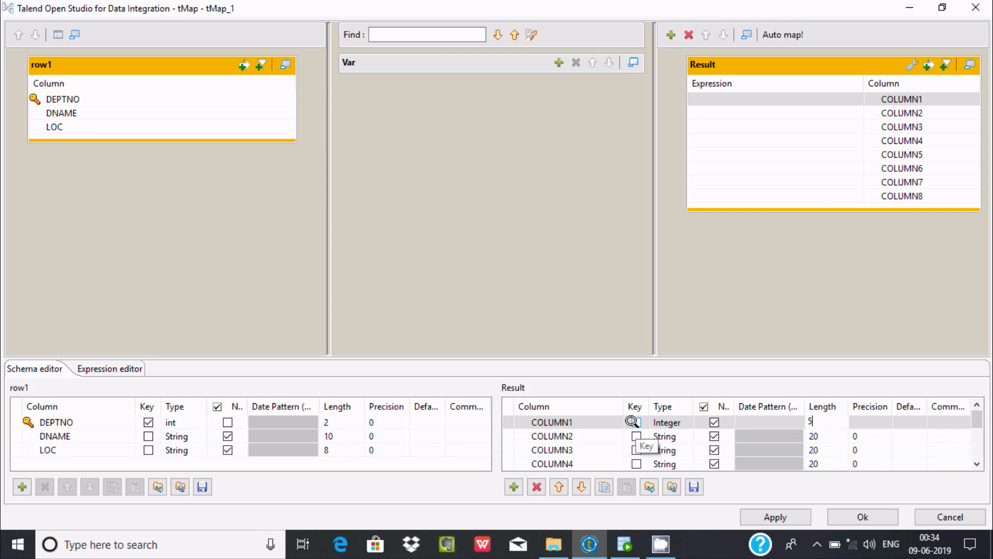
click(61, 99)
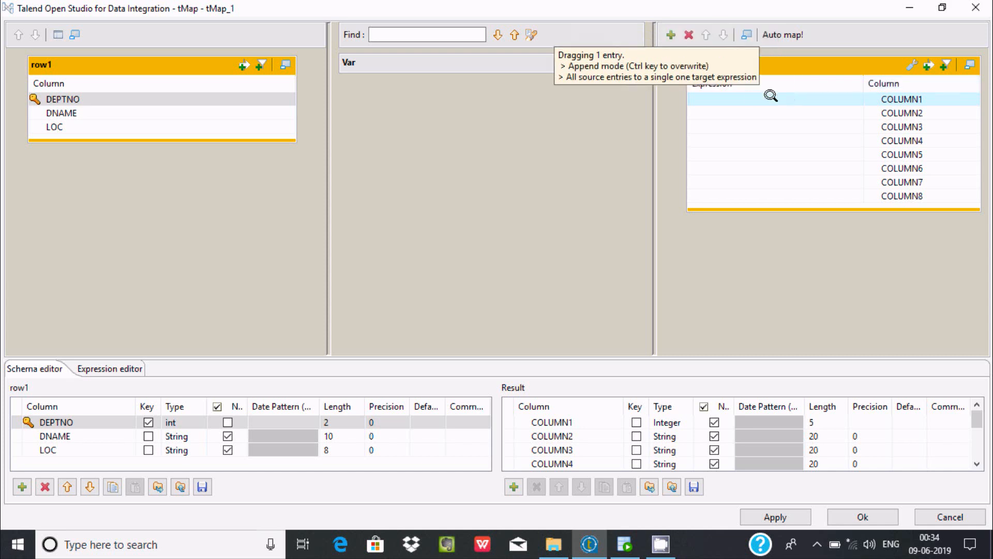
- Map DEPTNO, DNAME and LOC to Result's COLUMN1, COLUMN2 and COLUMN3, then apply
drag(62, 99, 718, 98)
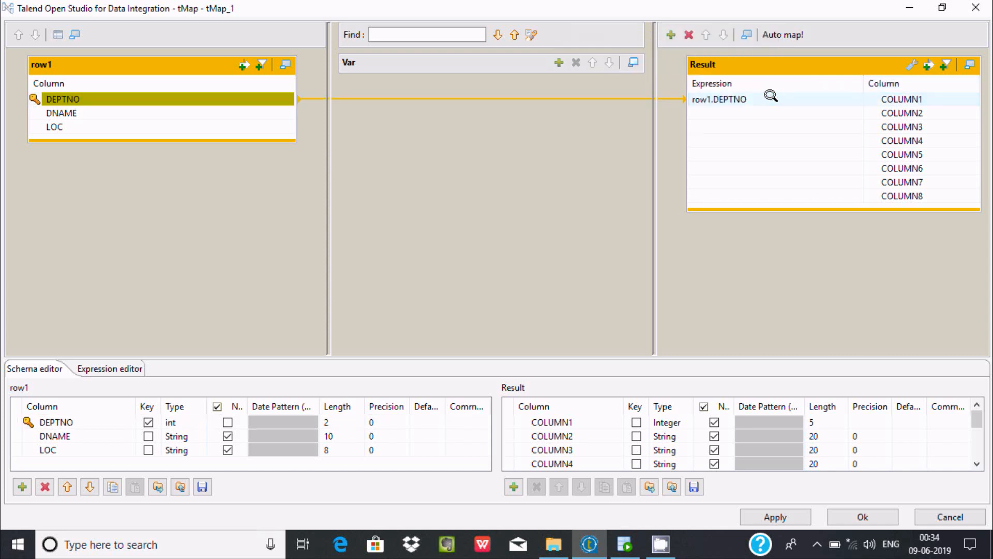
drag(60, 99, 719, 98)
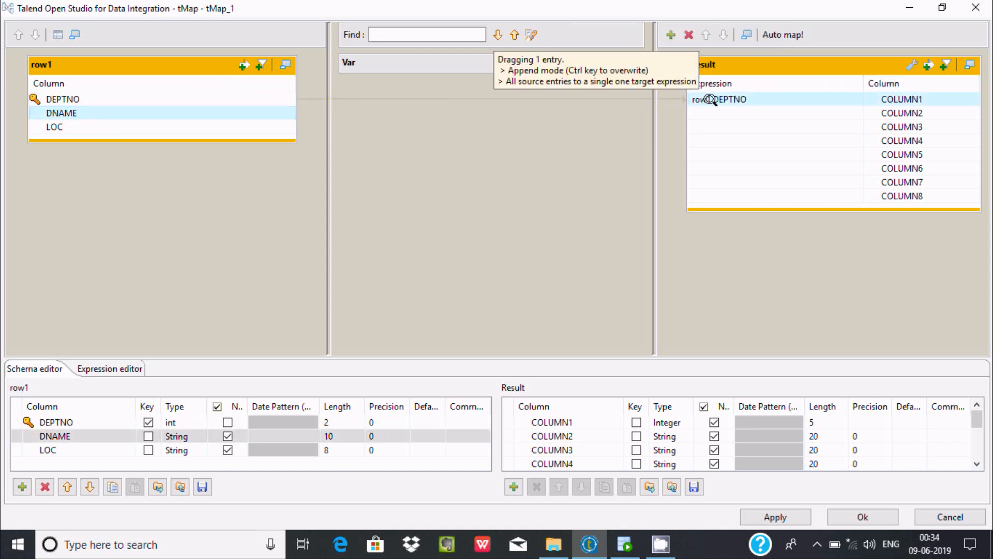
drag(61, 113, 719, 113)
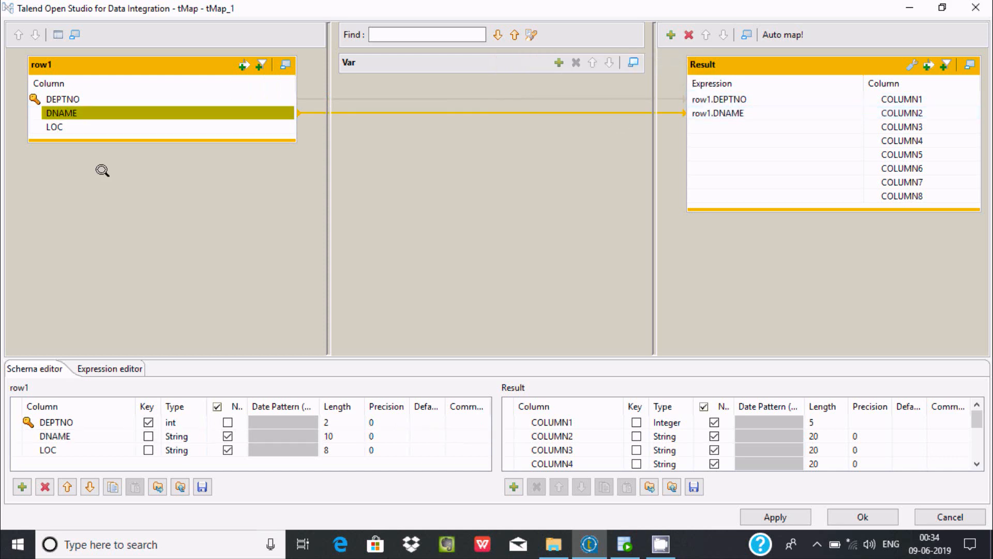
drag(61, 113, 714, 128)
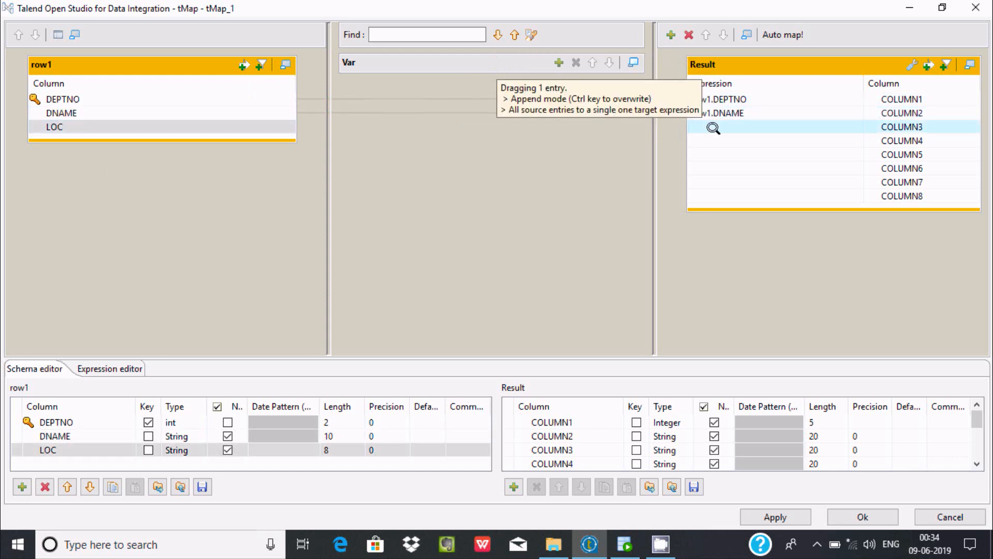
drag(54, 127, 712, 127)
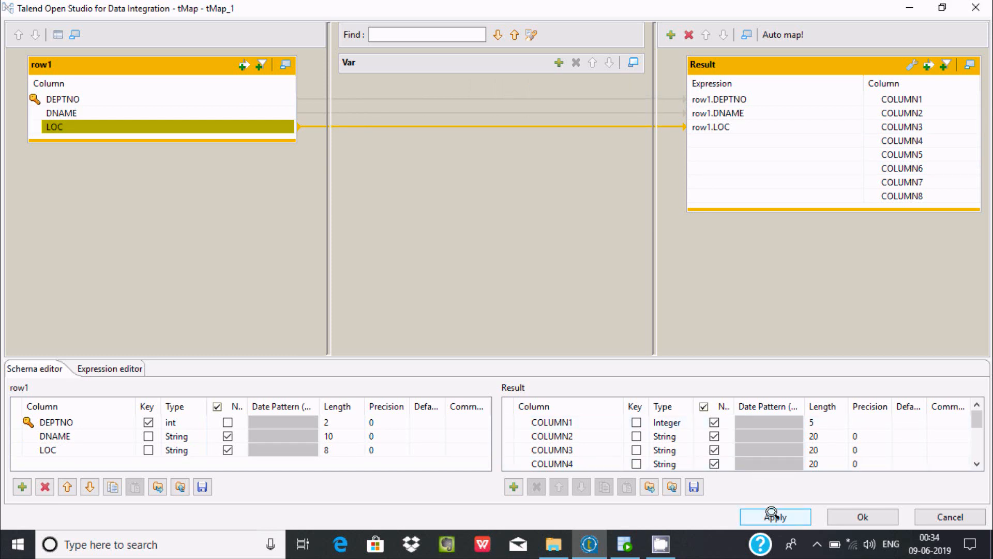
click(774, 516)
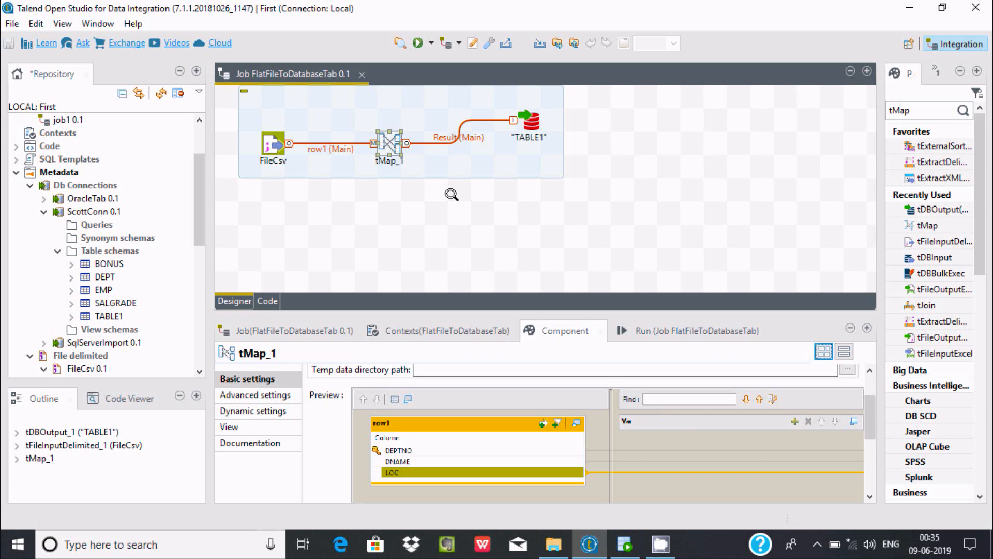
- Run the FlatFileToDatabaseTab job so it ends with exit code 0
click(417, 43)
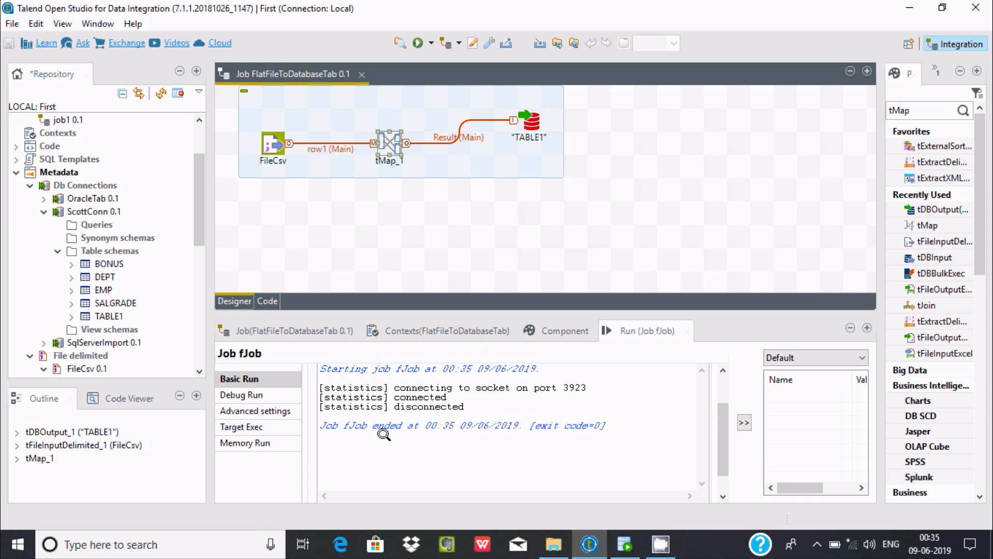
mouse_move(421, 432)
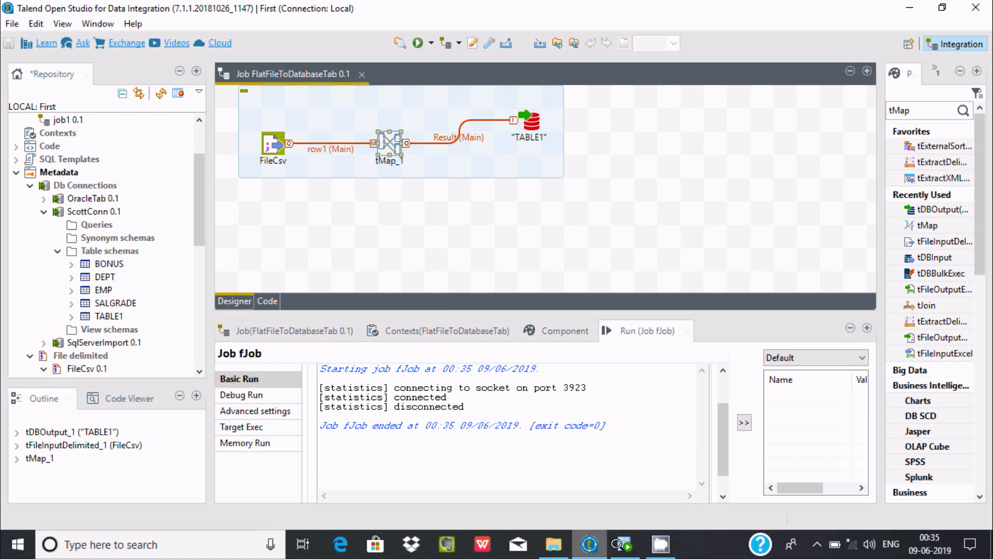
- Run 'select * from Table1;' in the SQL Developer worksheet to list TABLE1's department rows
click(624, 544)
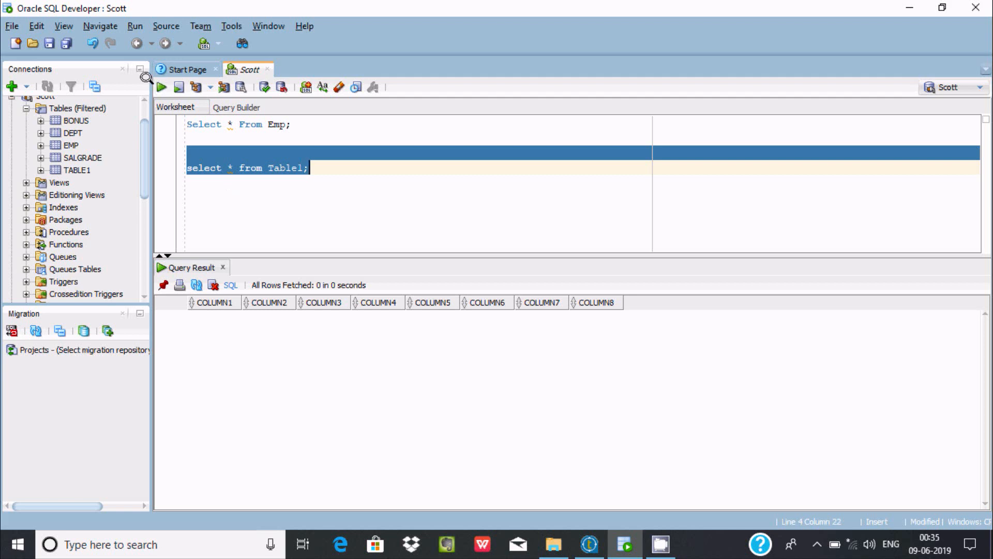
click(160, 86)
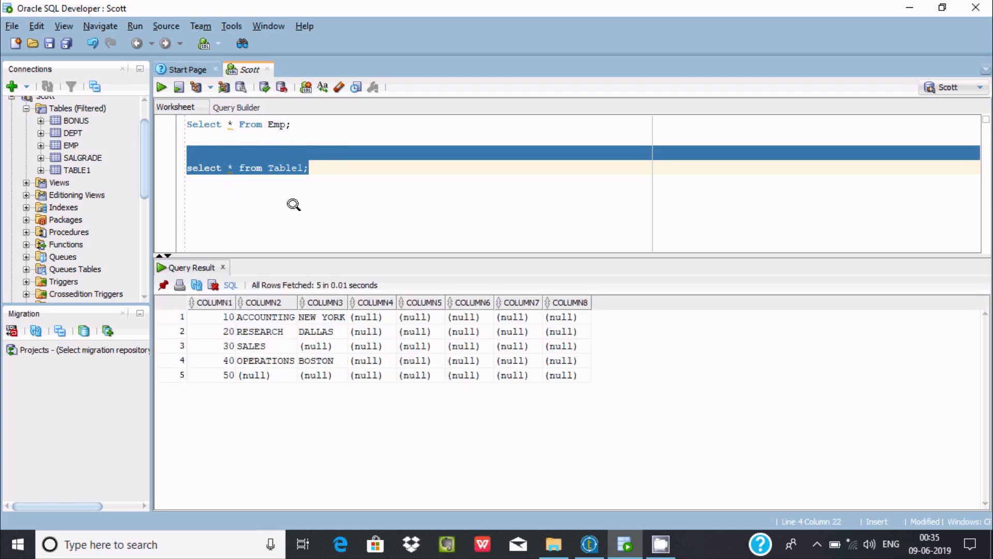
mouse_move(236, 354)
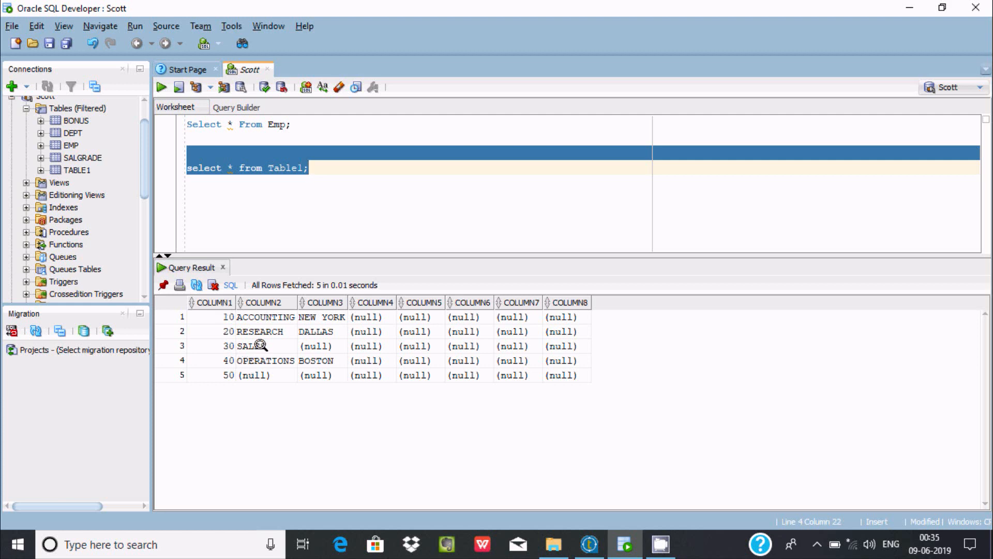
mouse_move(292, 190)
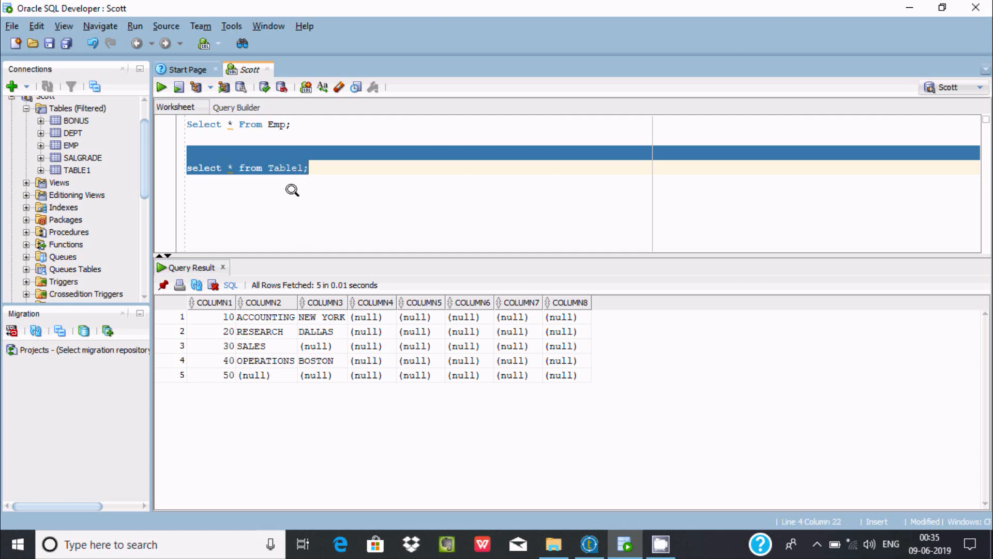
mouse_move(624, 544)
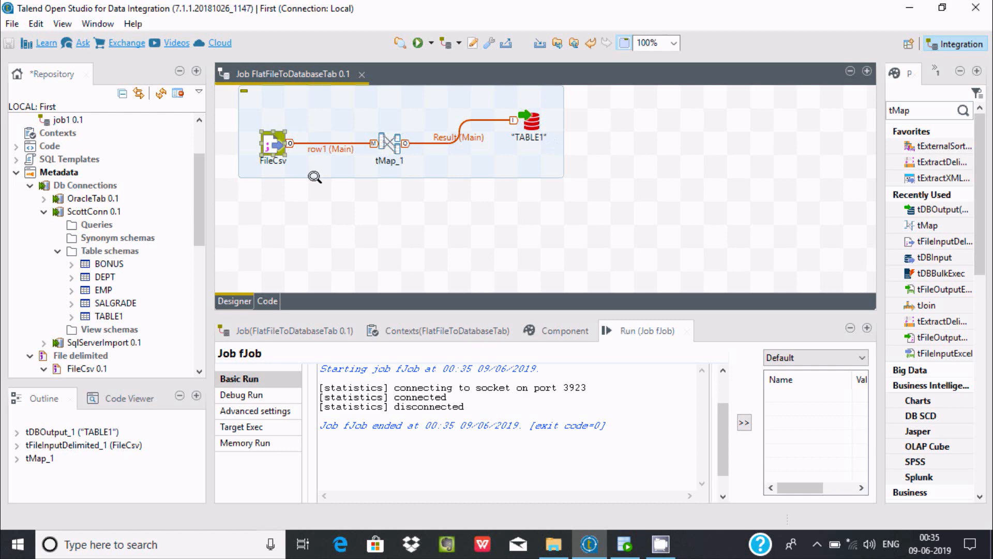
- Run FlatFileToDatabaseTab, check TABLE1 in SQL Developer, then return to the Talend job
click(529, 121)
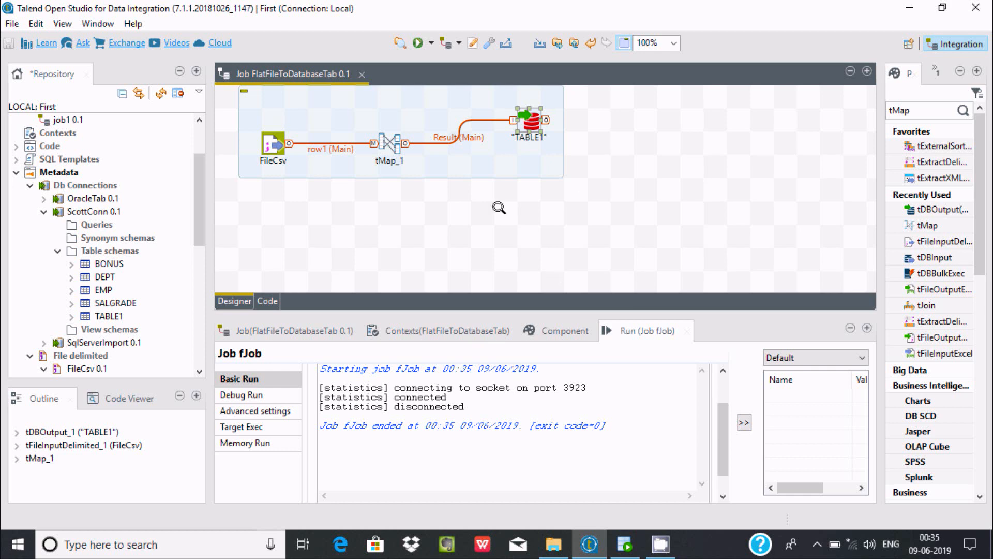
mouse_move(489, 104)
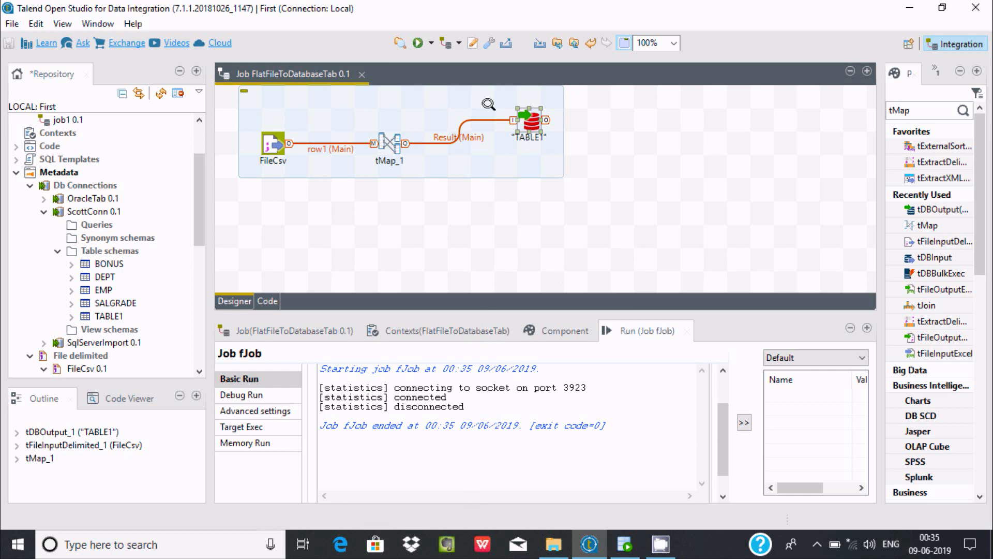
click(417, 43)
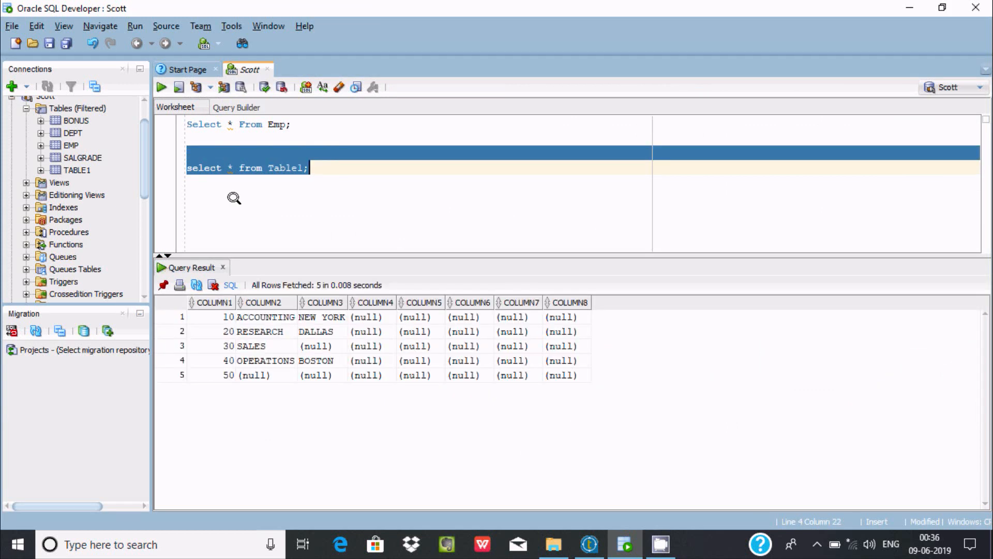
mouse_move(267, 339)
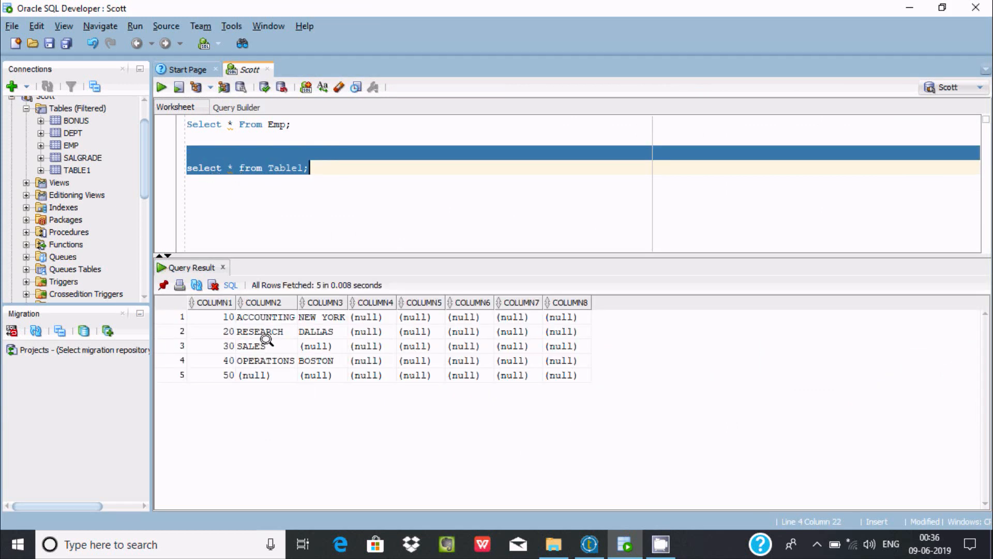
click(589, 545)
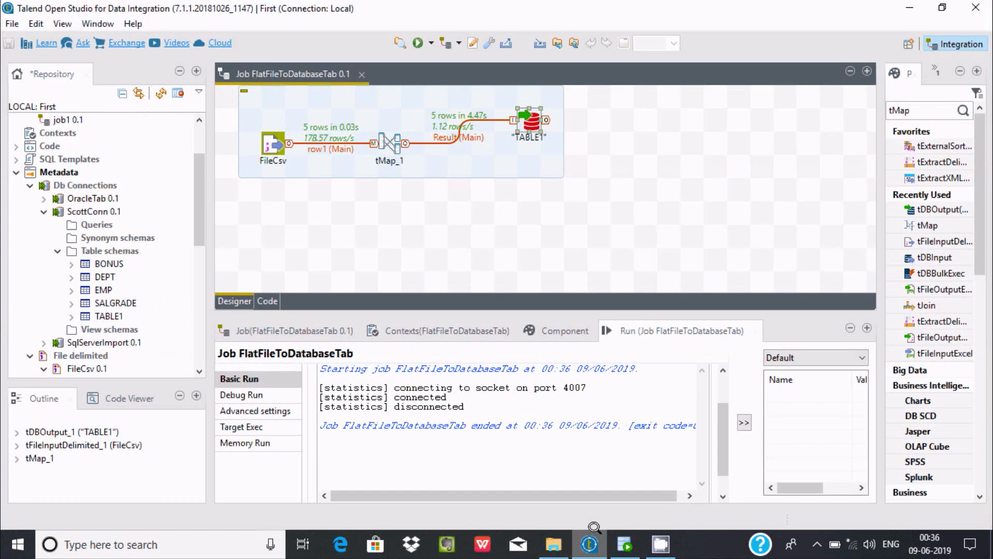
mouse_move(551, 214)
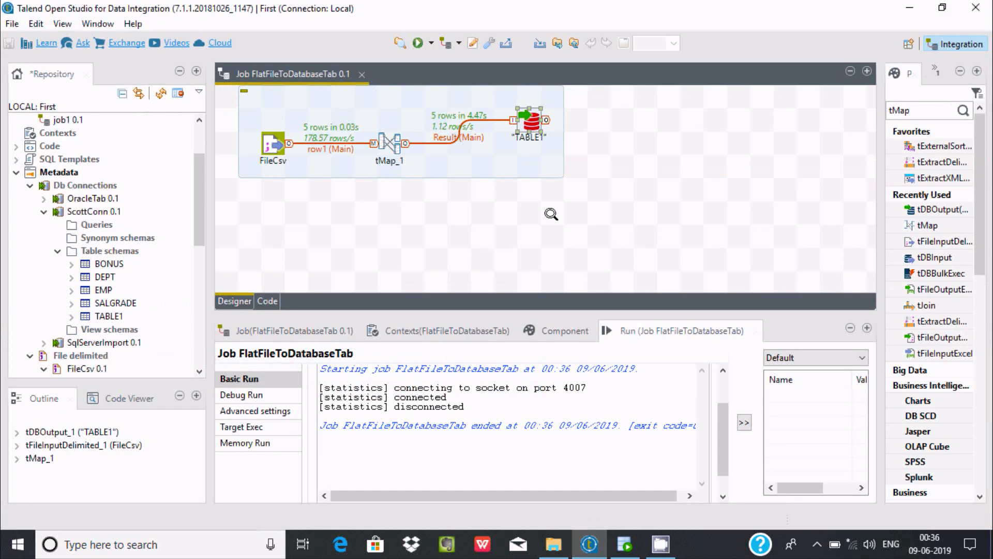
mouse_move(302, 154)
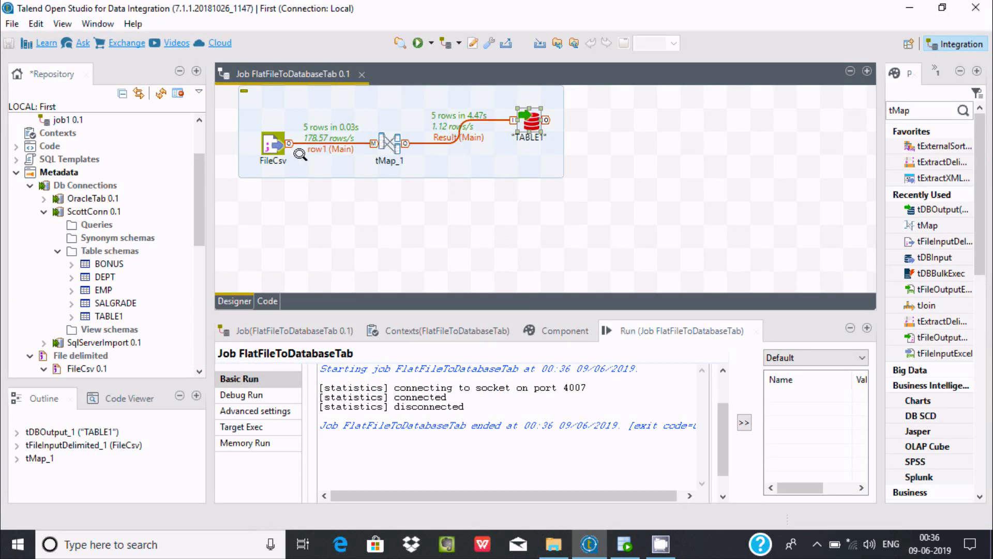
mouse_move(197, 217)
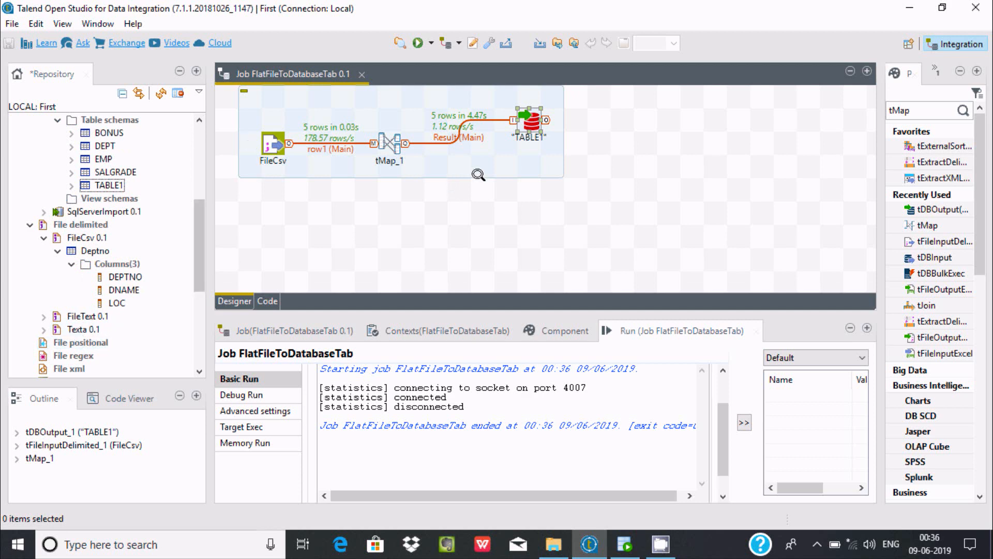
mouse_move(387, 228)
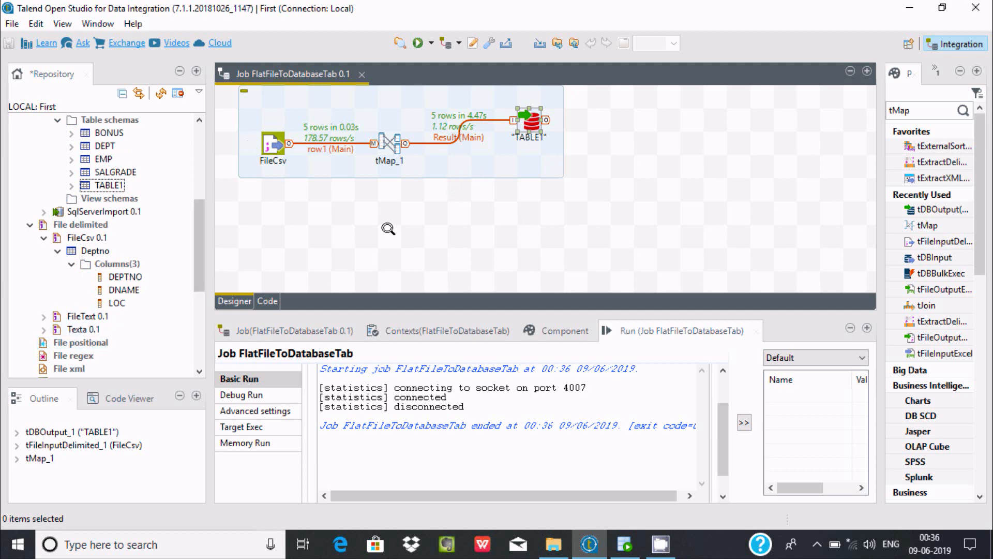
mouse_move(576, 158)
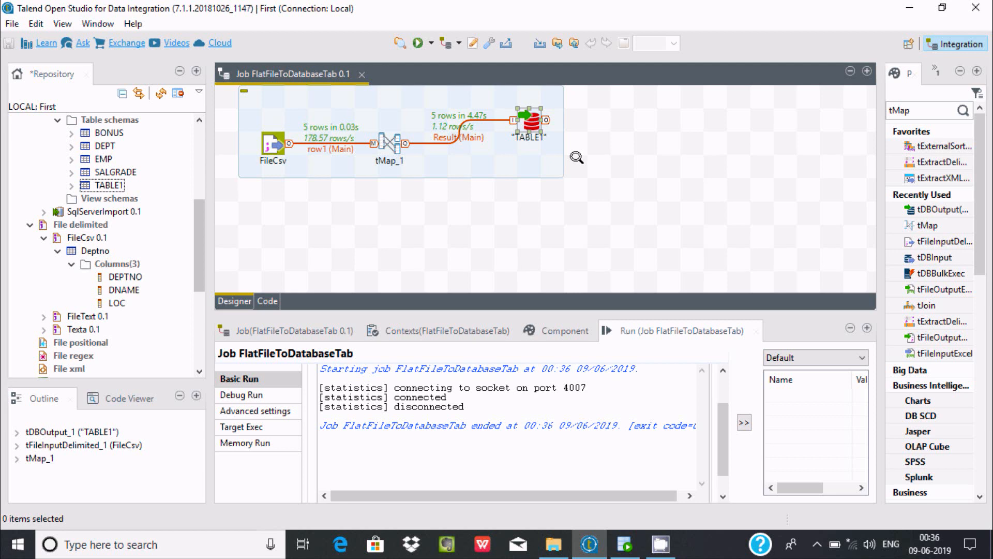
mouse_move(631, 193)
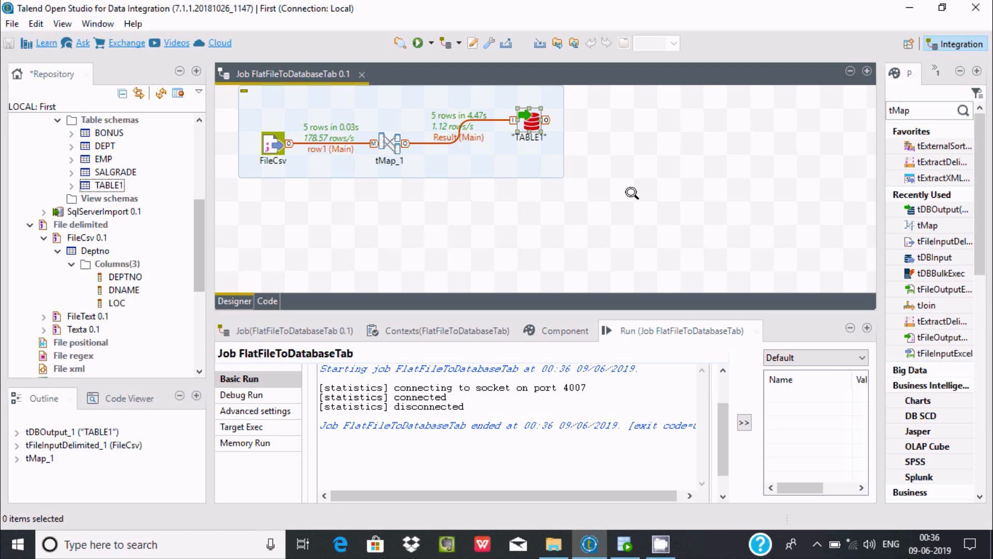